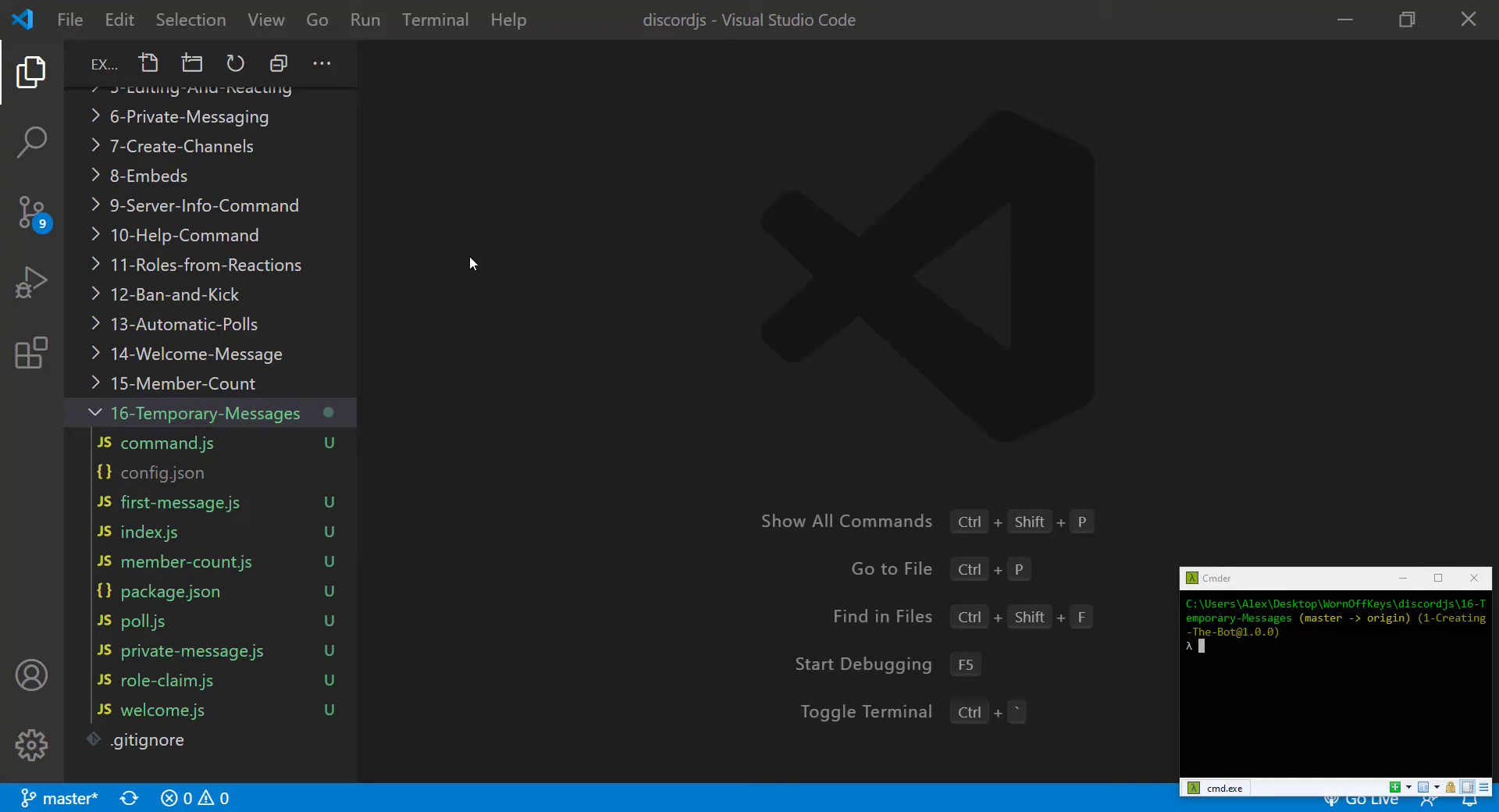
- Bring index.js from the 16-Temporary-Messages folder into the editor
click(150, 532)
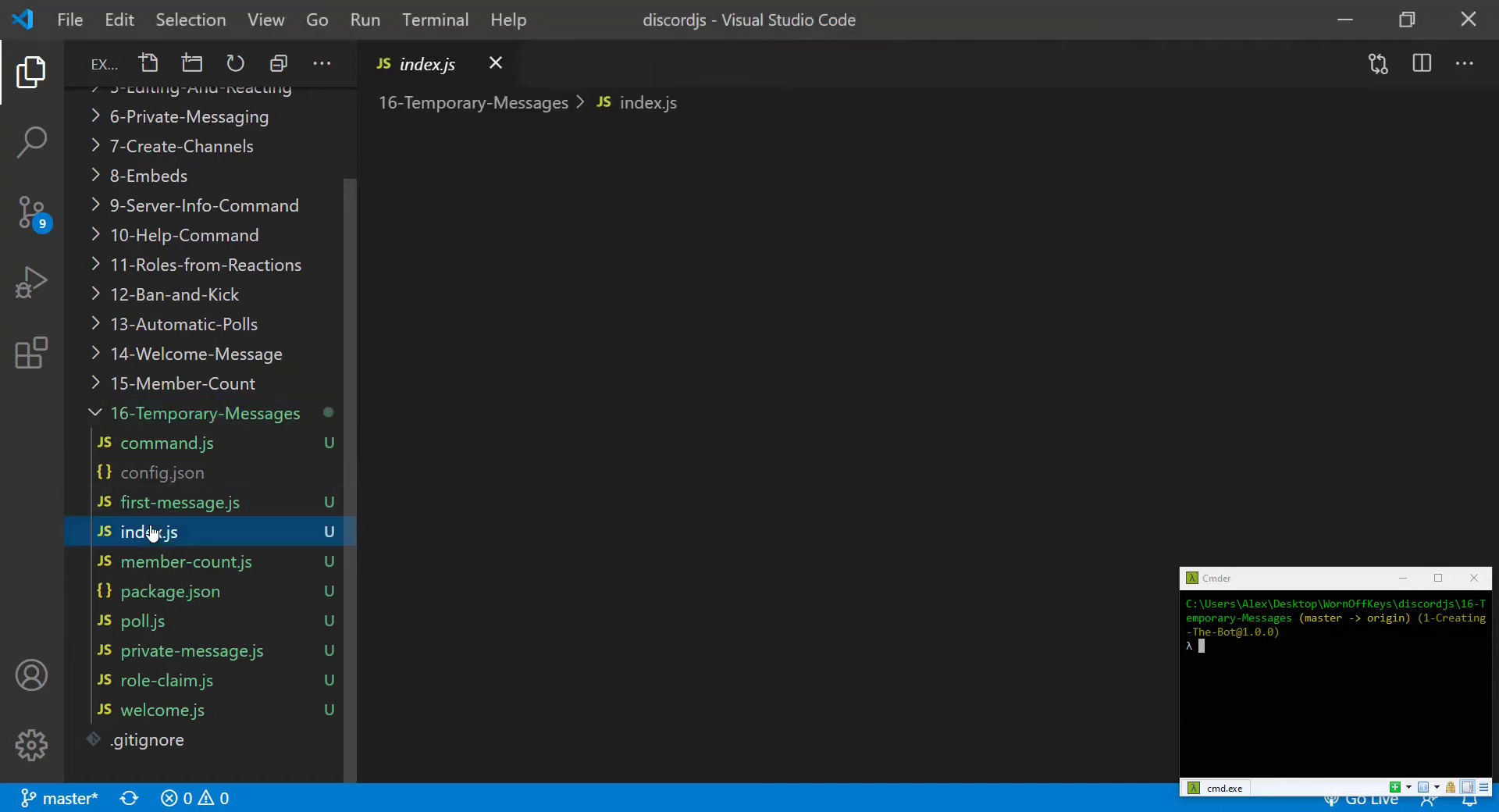
click(148, 532)
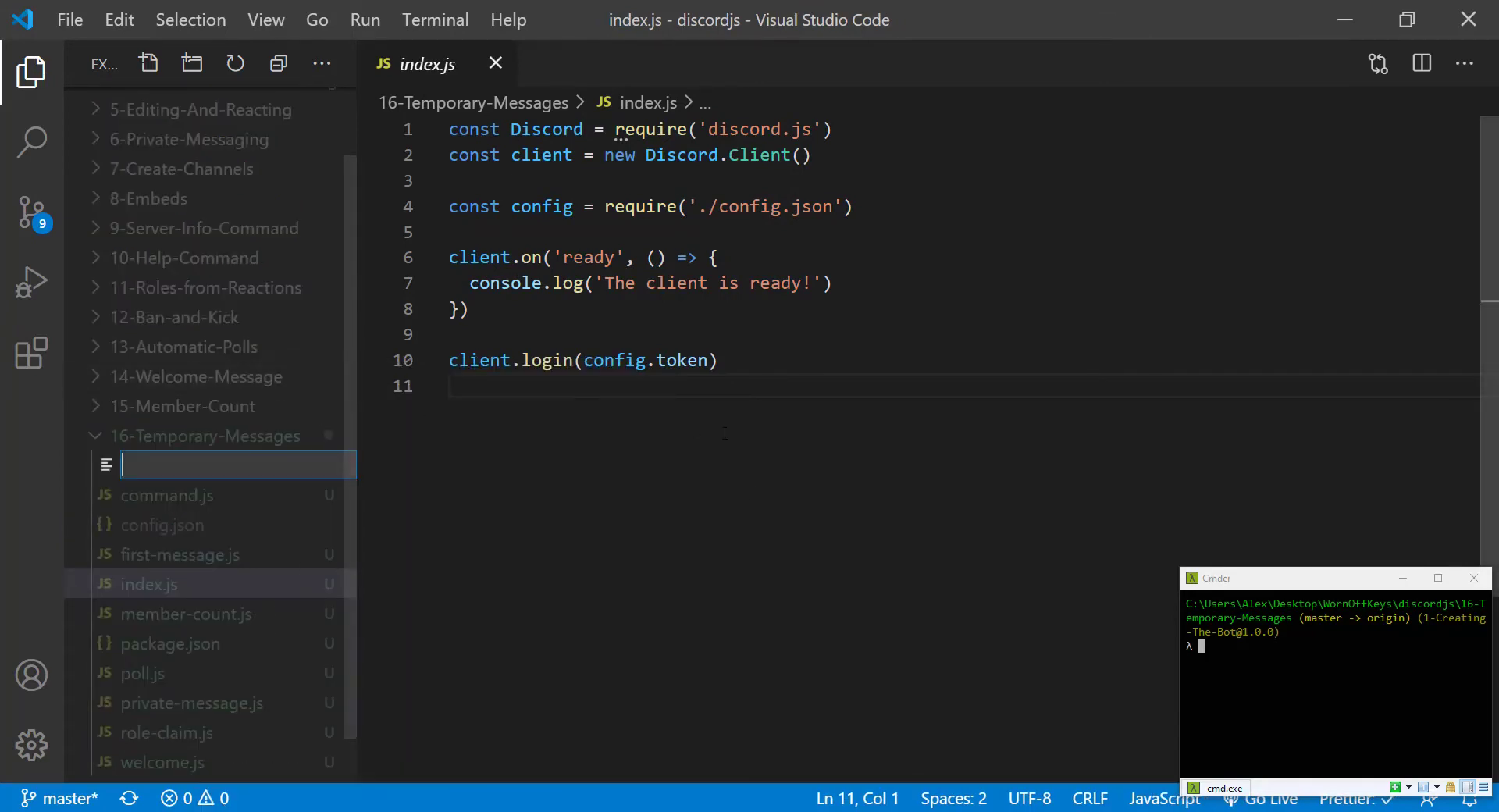
- Create send-message.js exporting module.exports = (channel, text, duration = 10) => { }
text(send-message.js)
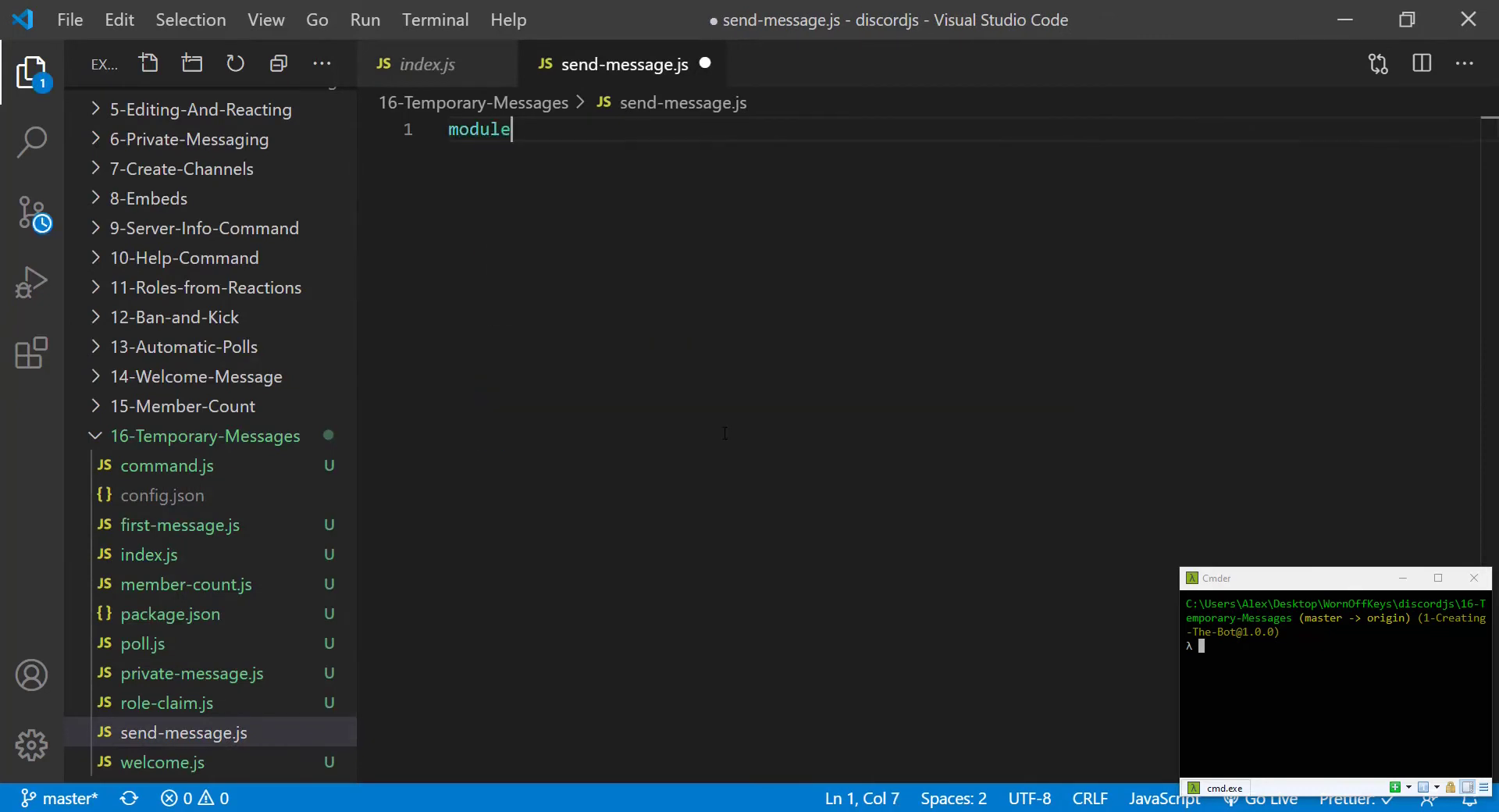
text(.exports =)
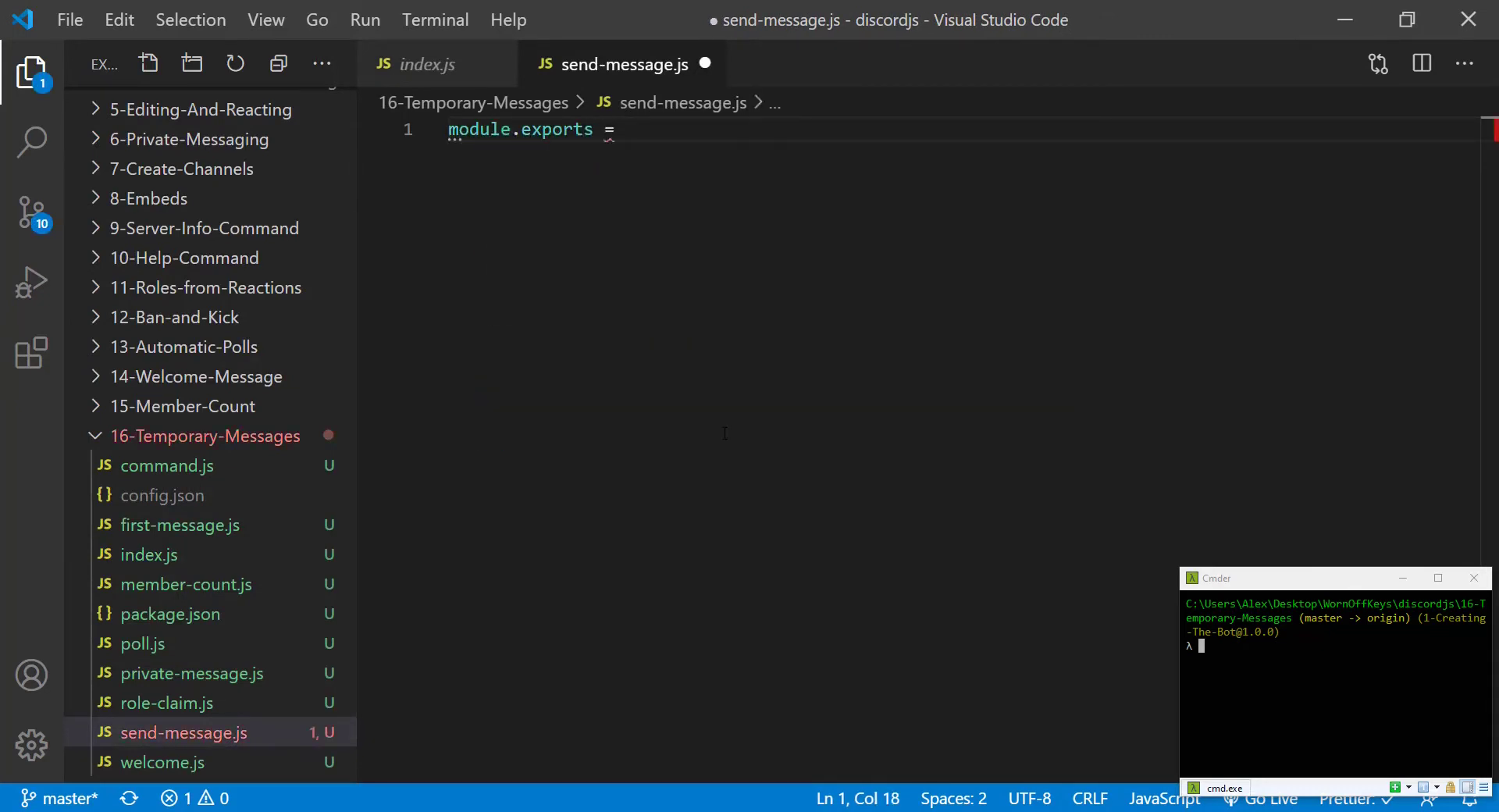
text((channel)
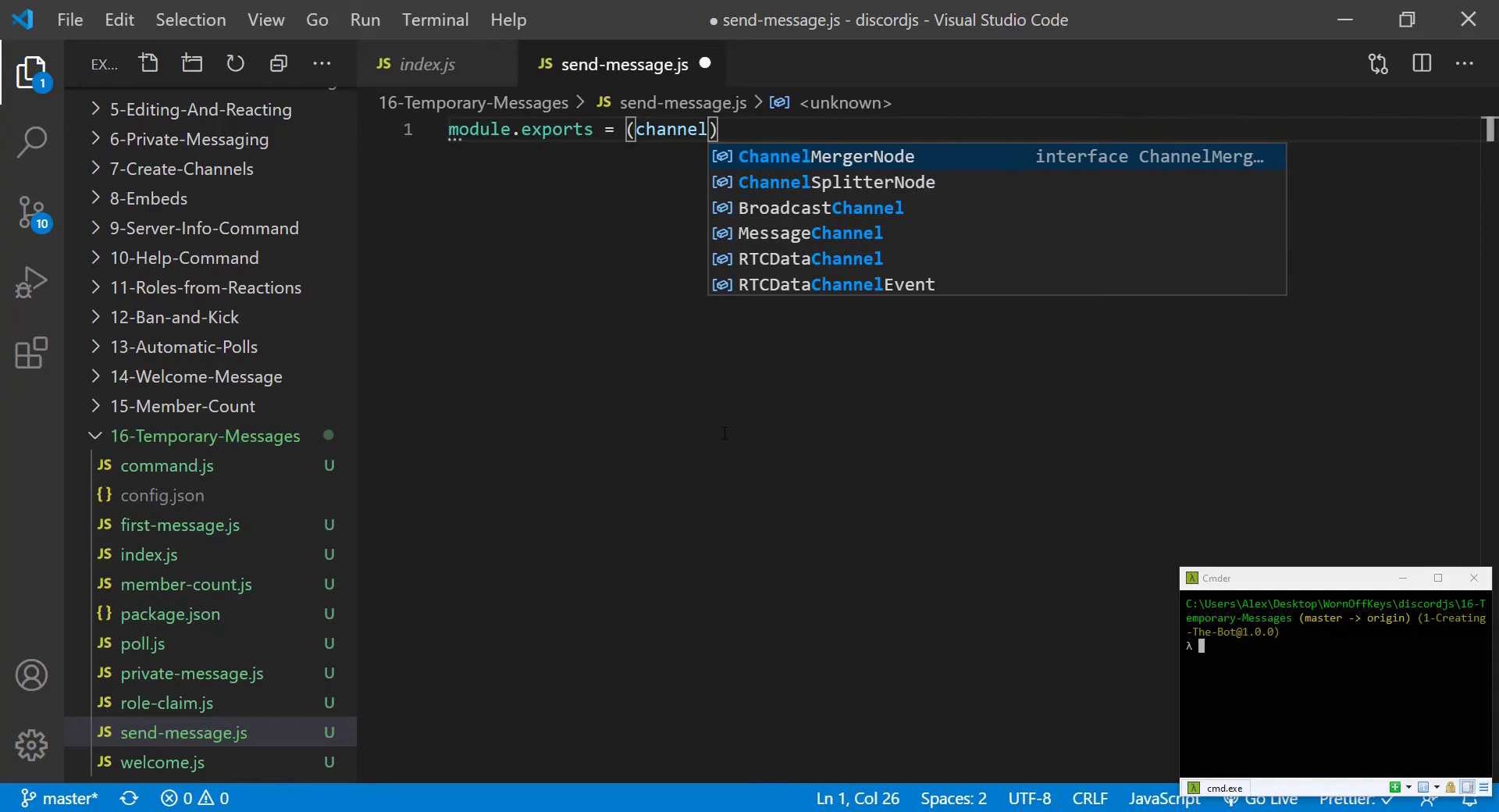
text(, text, duration = 10)
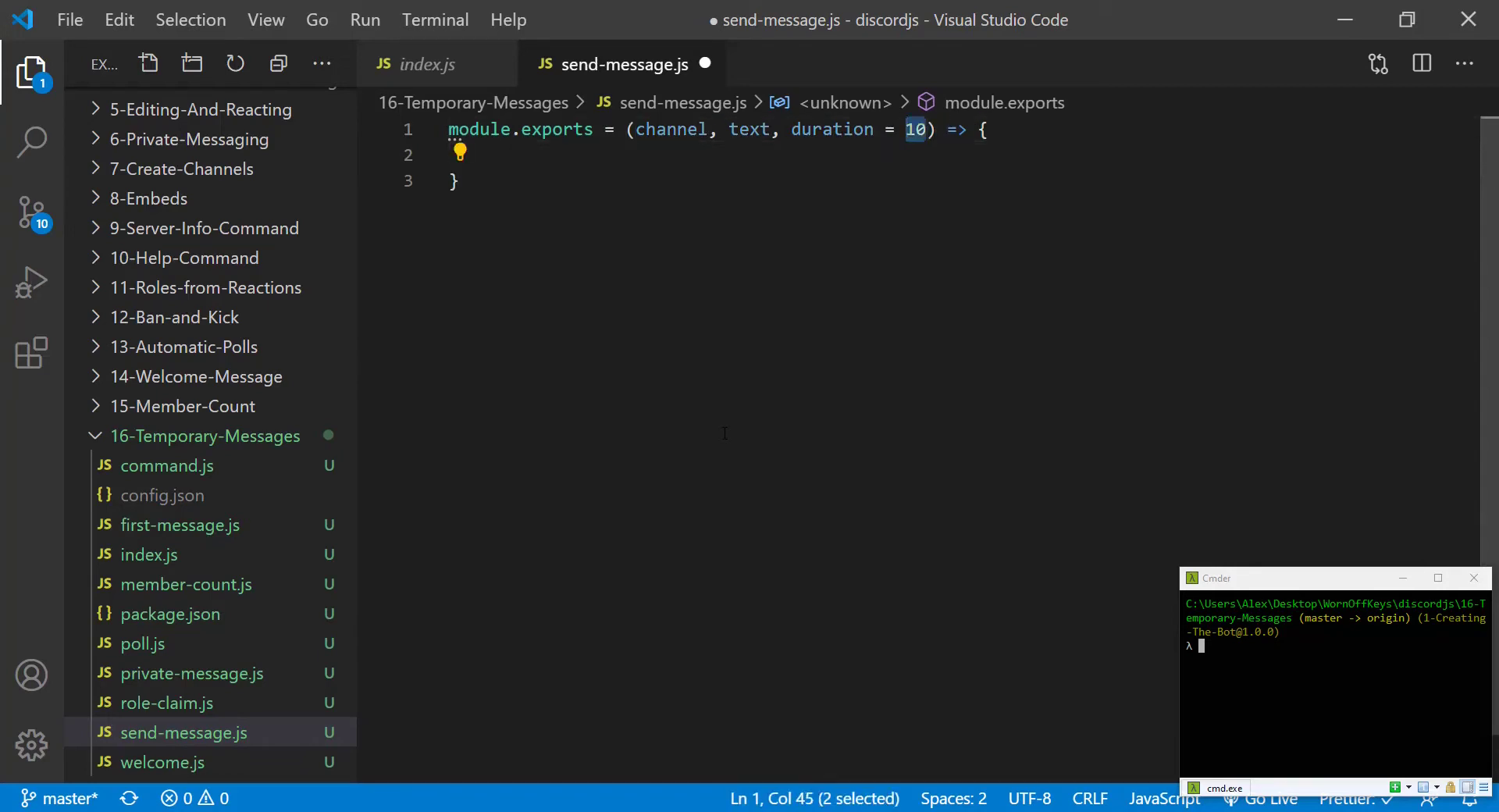
click(468, 154)
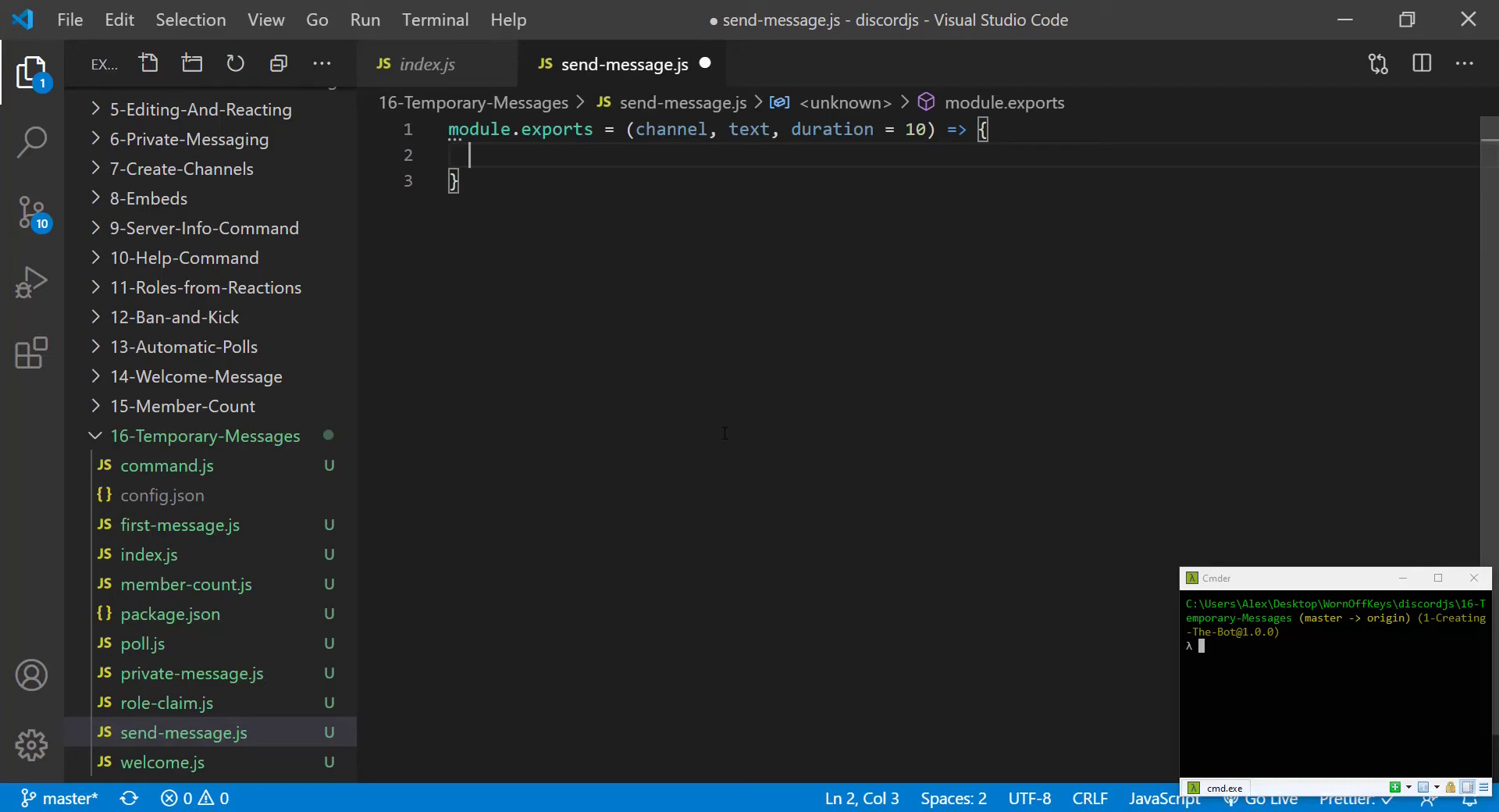
- Write channel.send(text).then(message => { ... }) with an early return when duration is -1
text(channel.send()
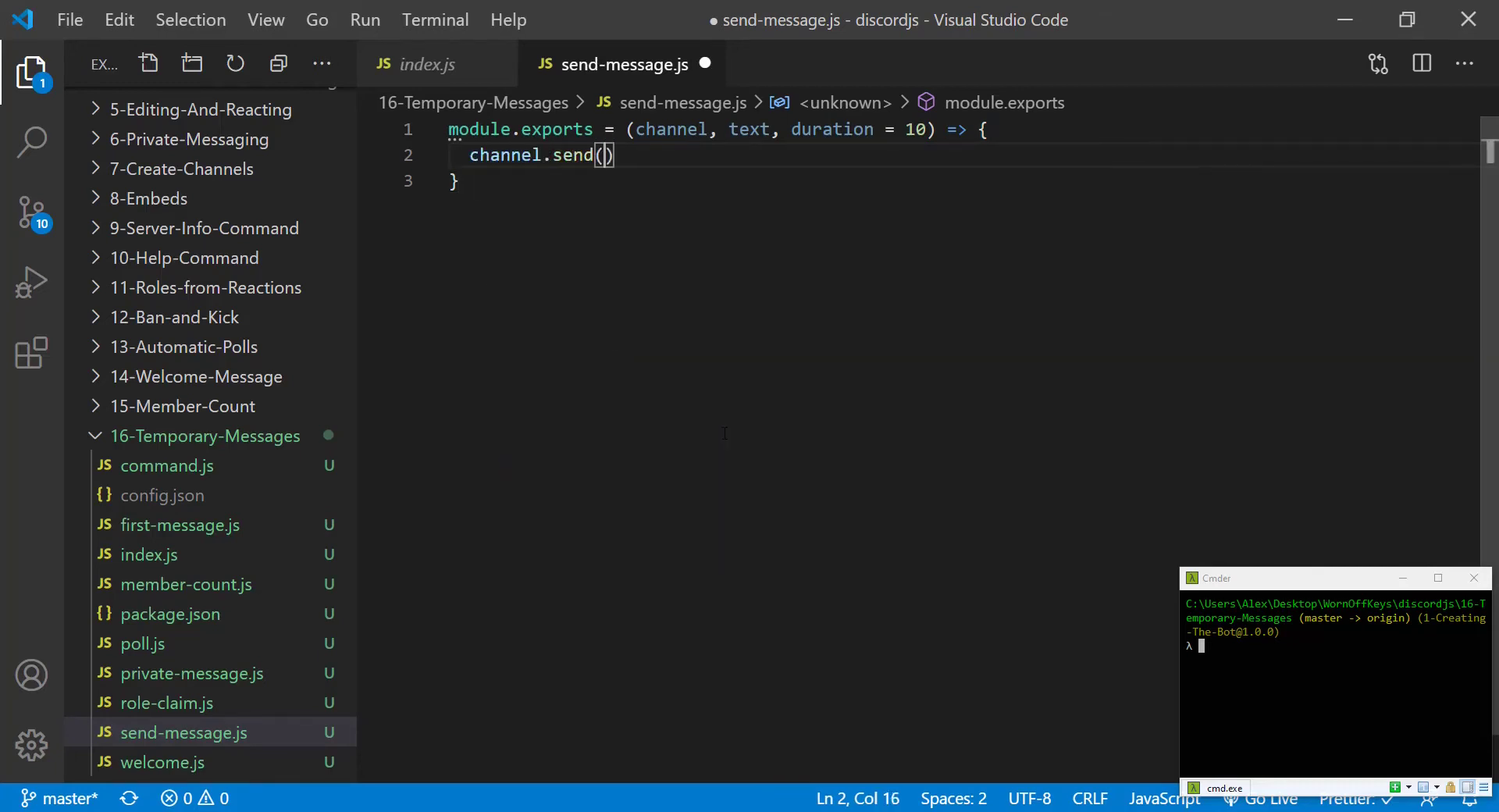
text(text,)
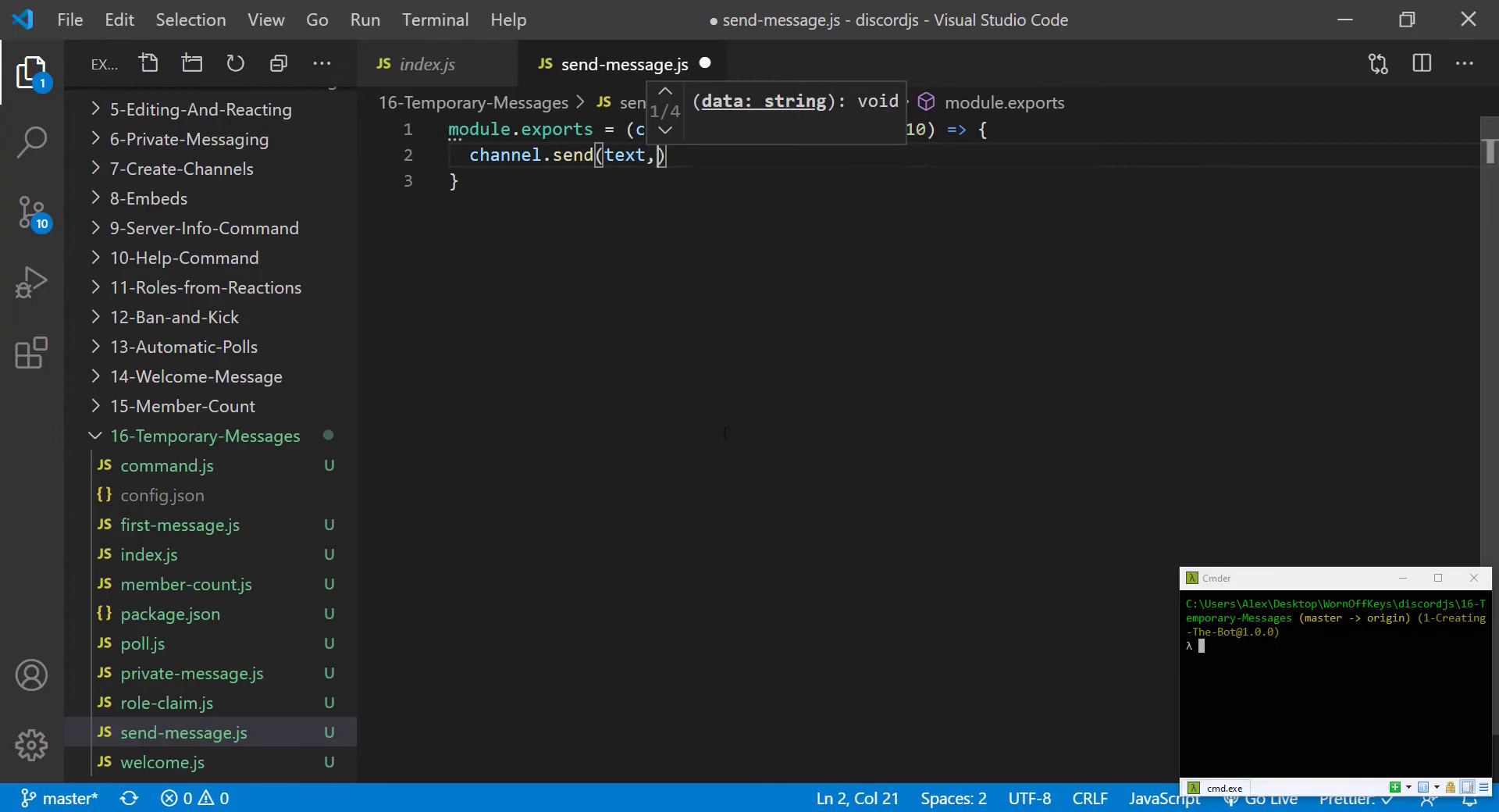
text(.then)
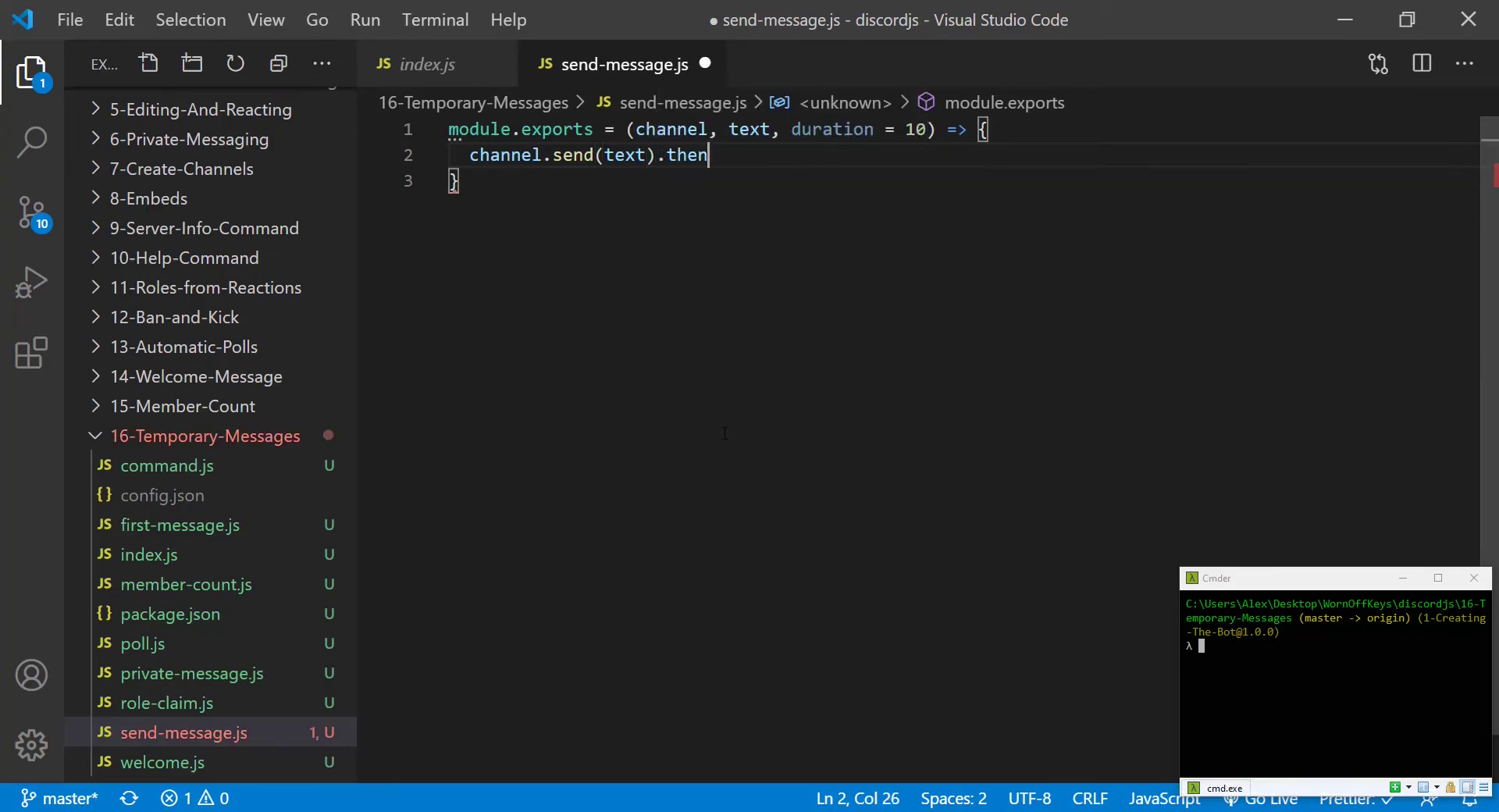
text((message => {)
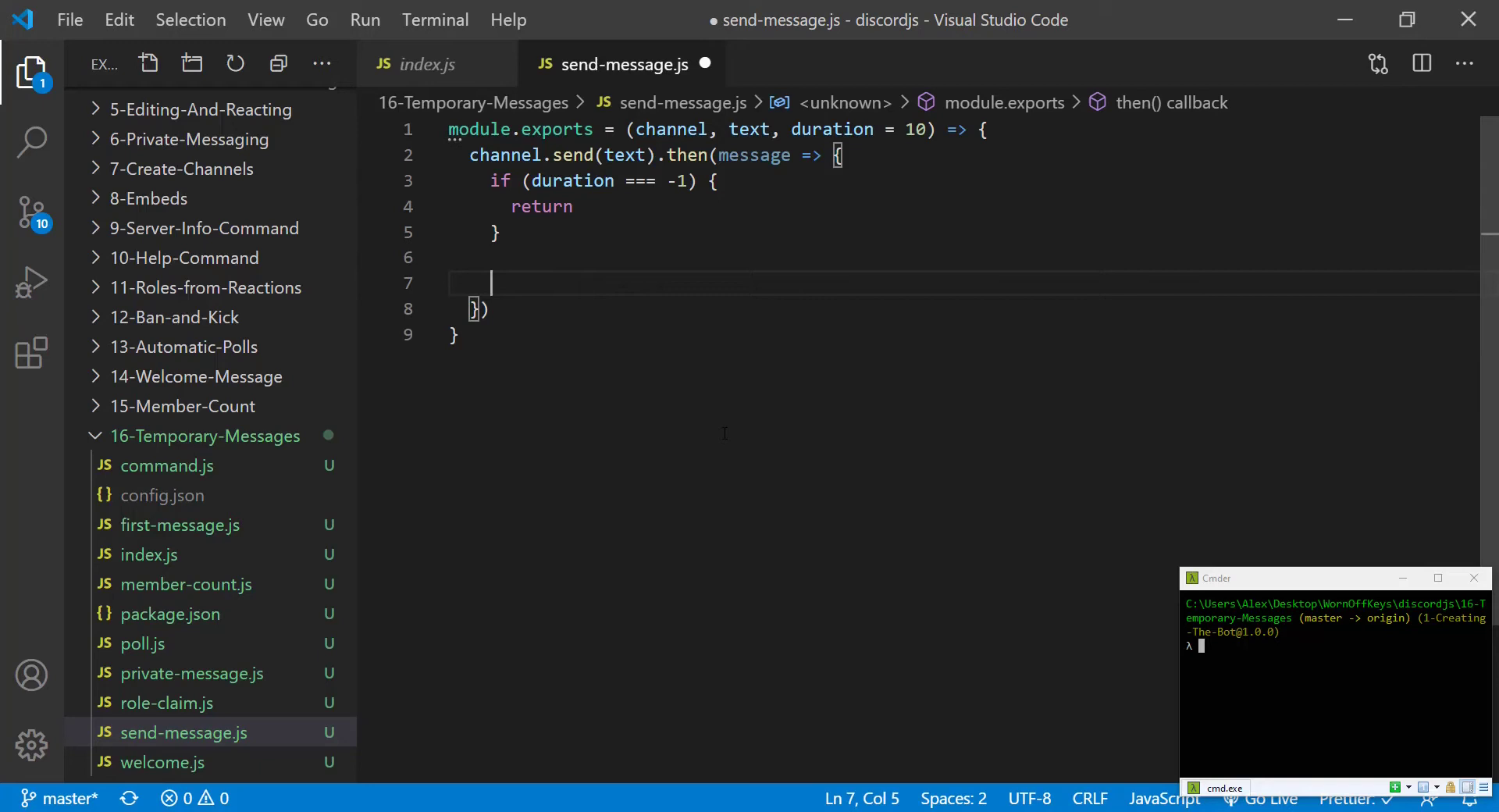
- Add setTimeout(() => {}, 1000 * duration) after the early return in the callback
text(setTimeout()
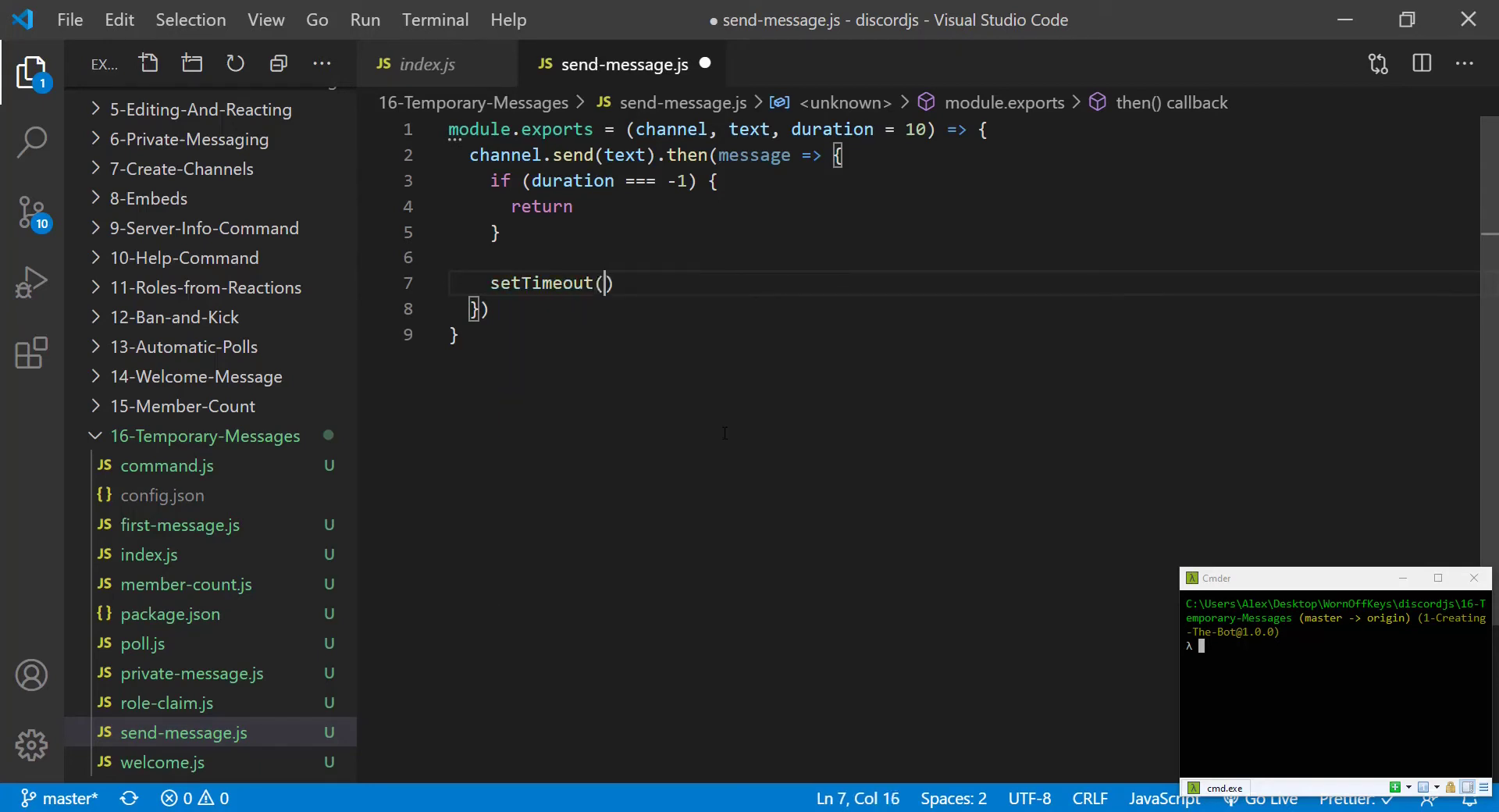
text(() => {})
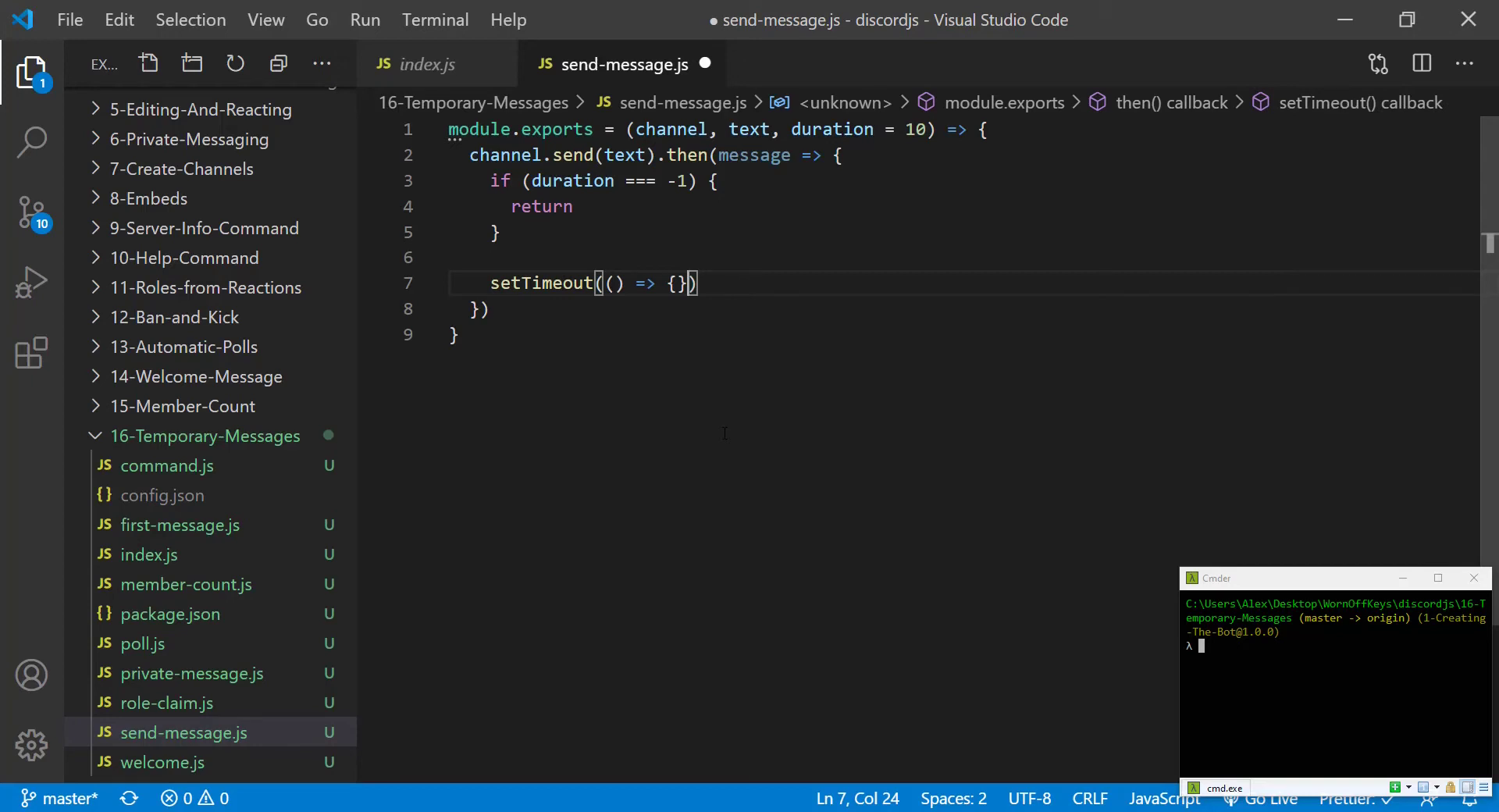
key(Enter)
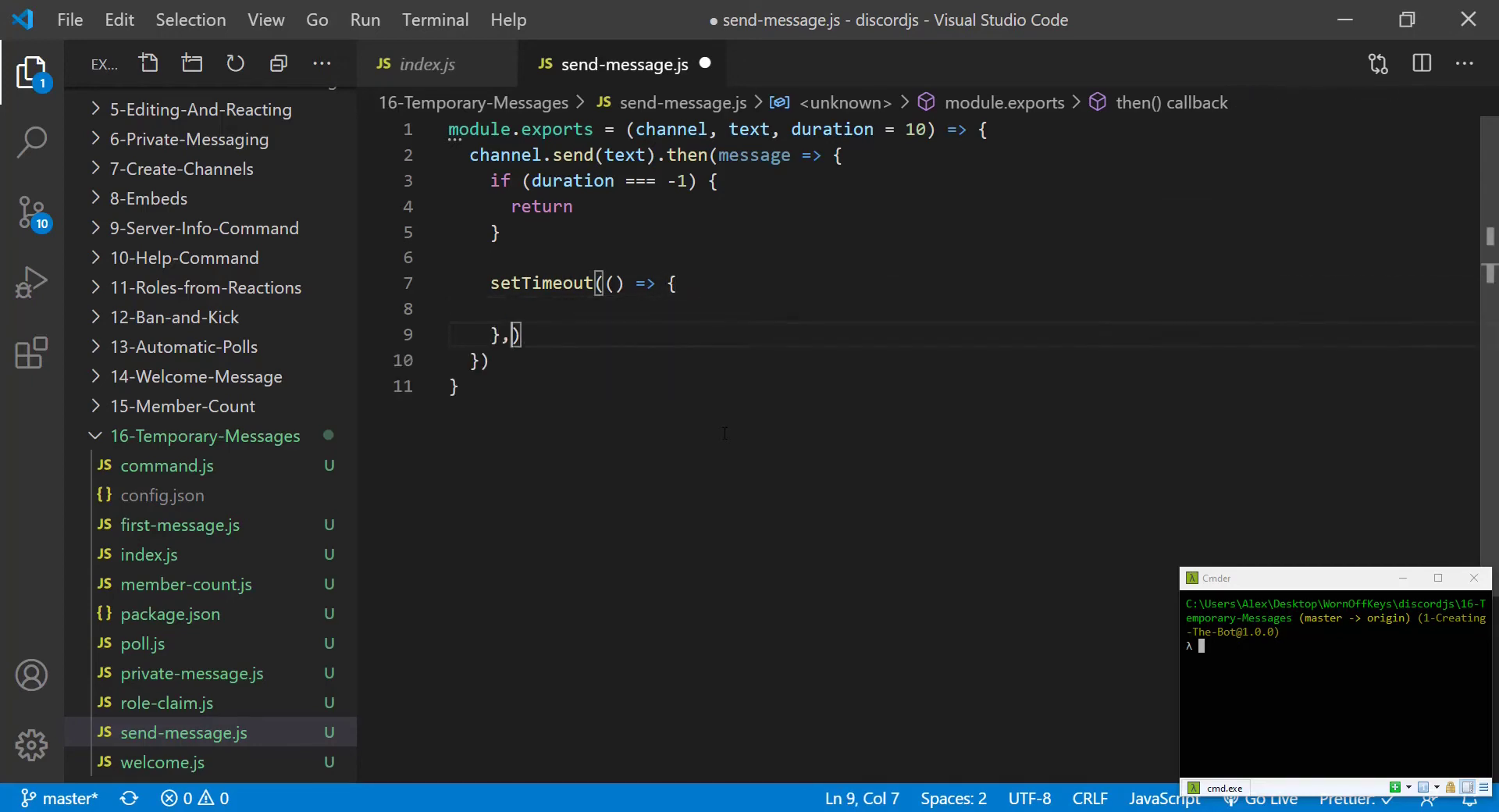
text(1000)
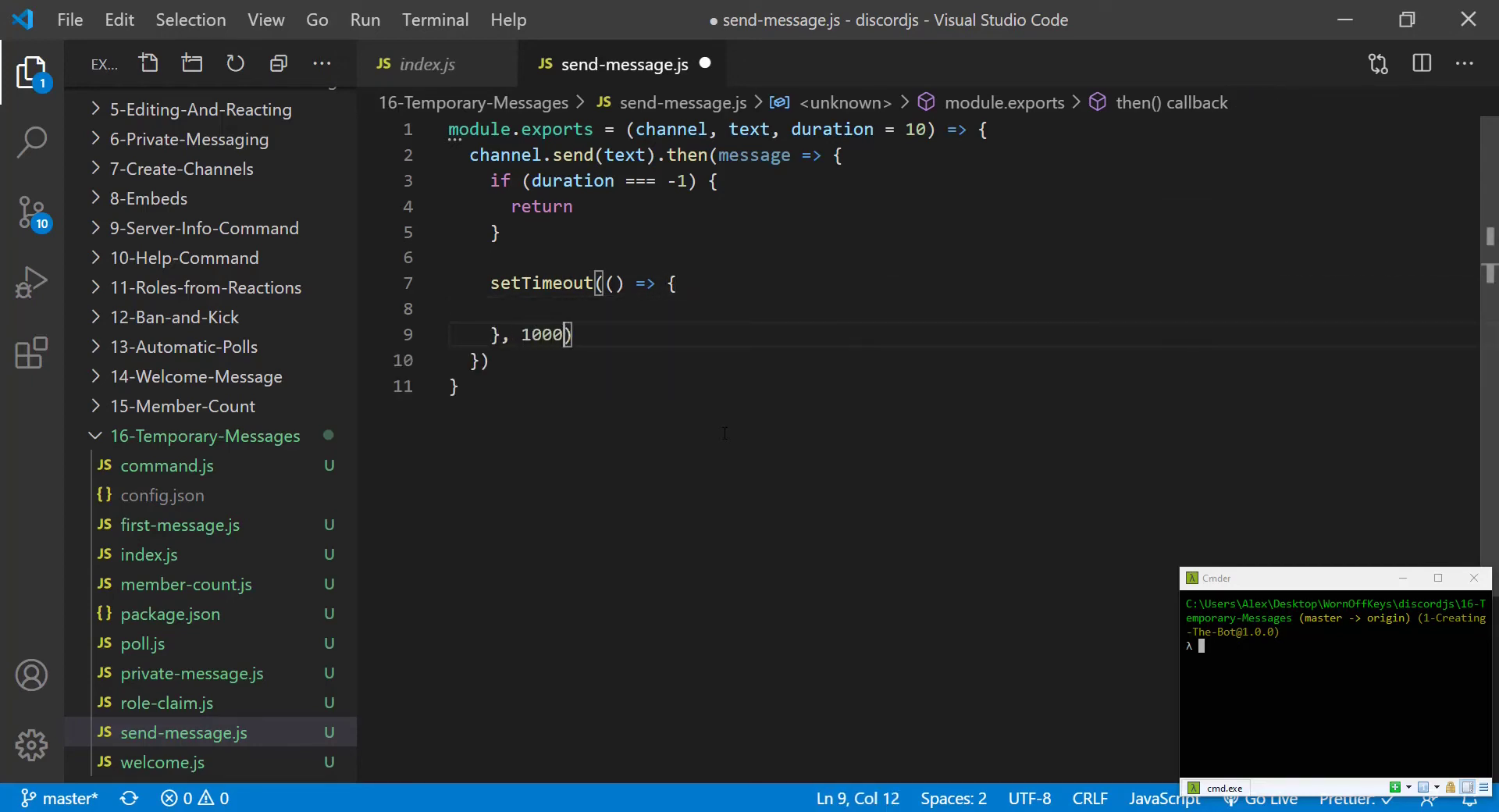
text(* duration)
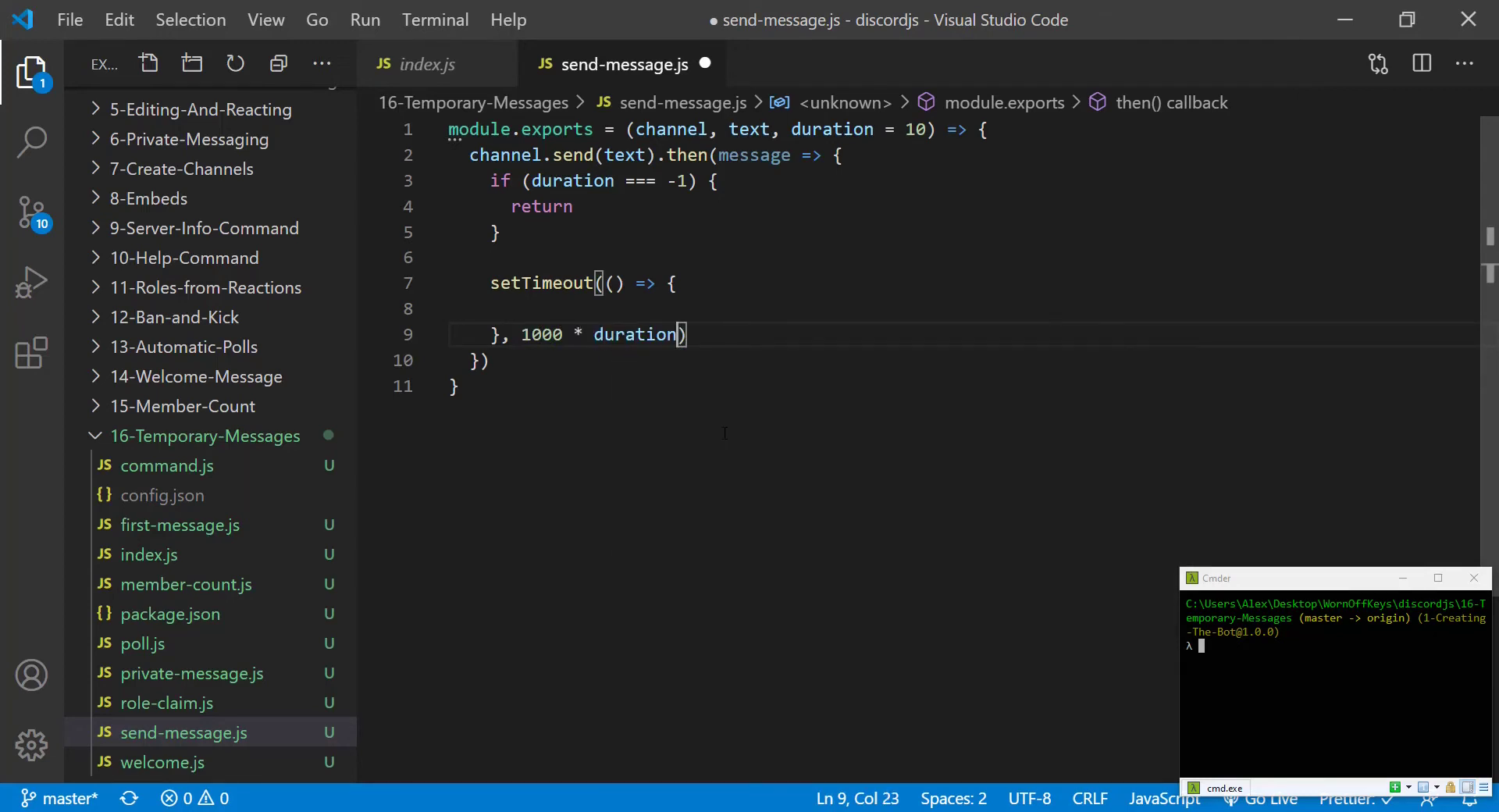
double_click(542, 334)
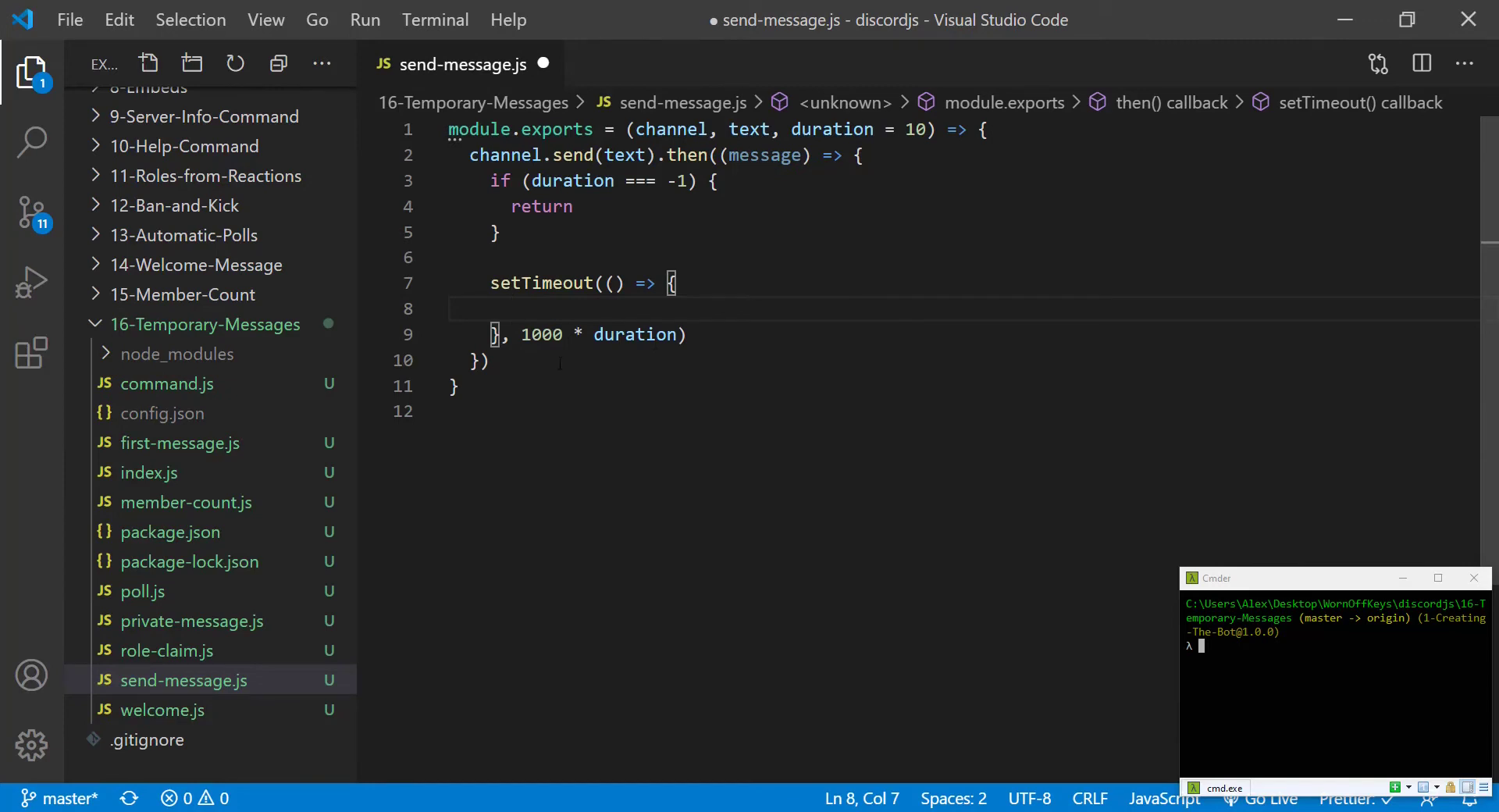
- Make the timeout call message.delete(), save send-message.js, and return to index.js
double_click(763, 155)
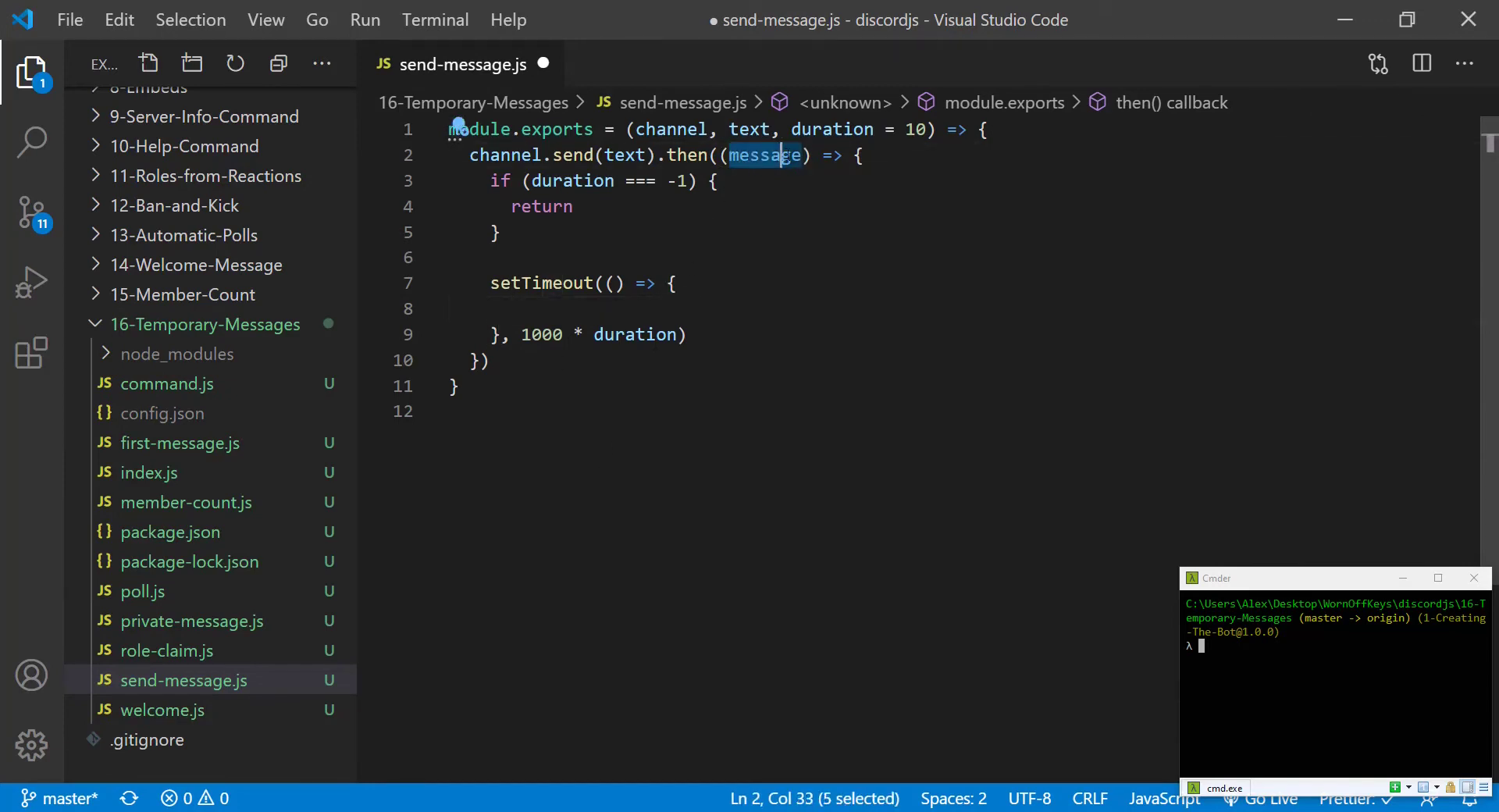
click(513, 308)
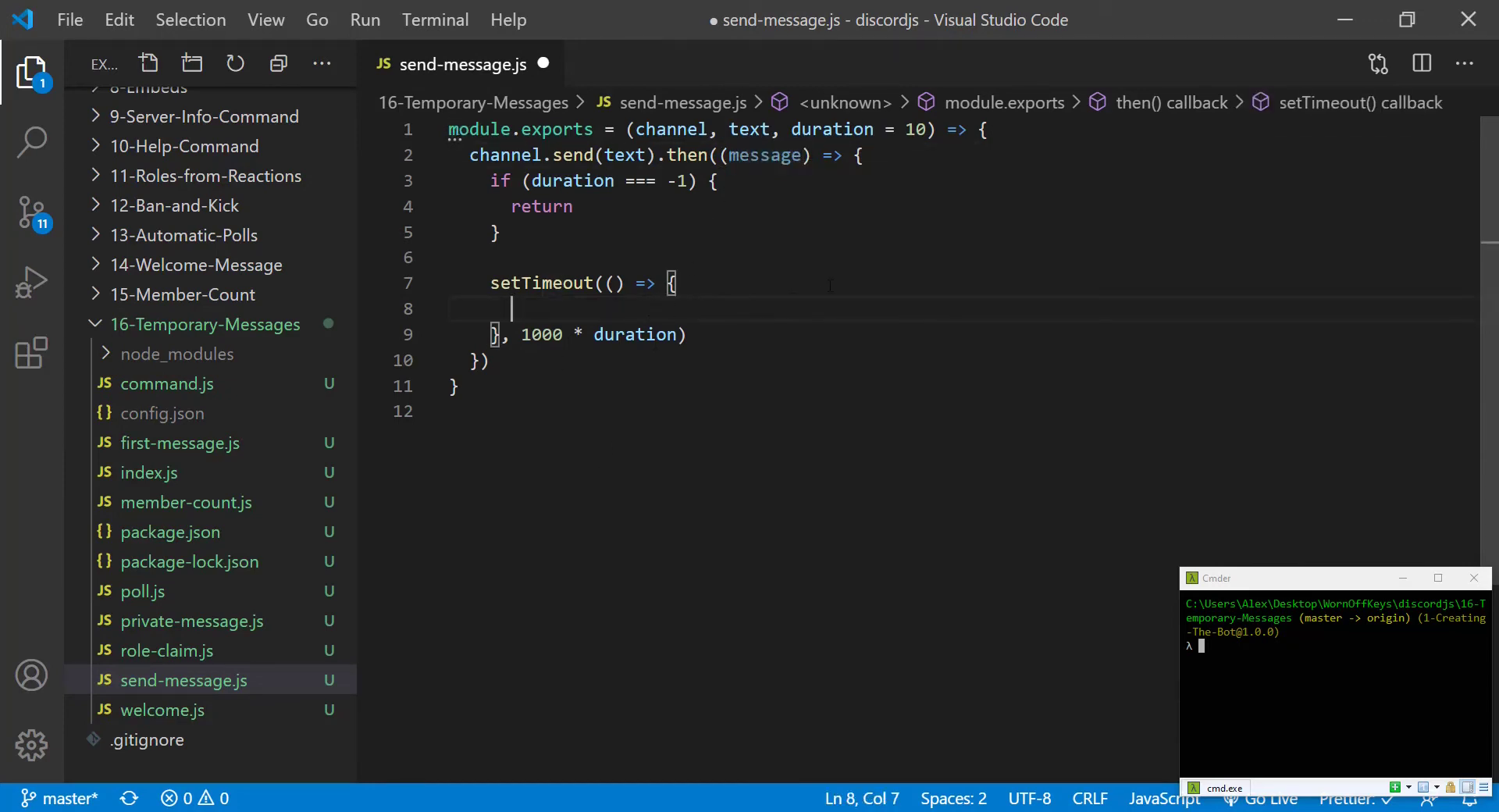
text(message.delet)
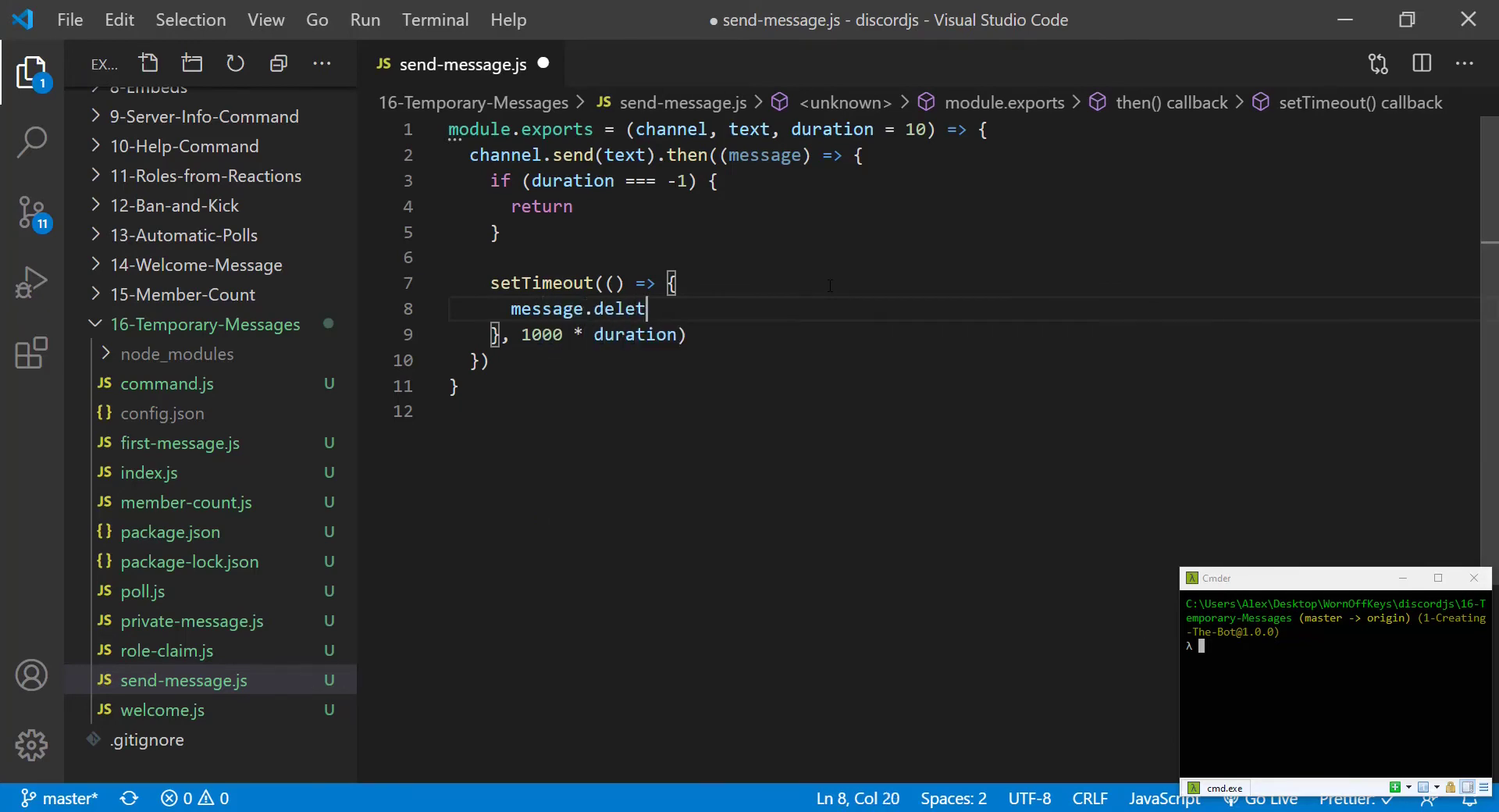
text(e())
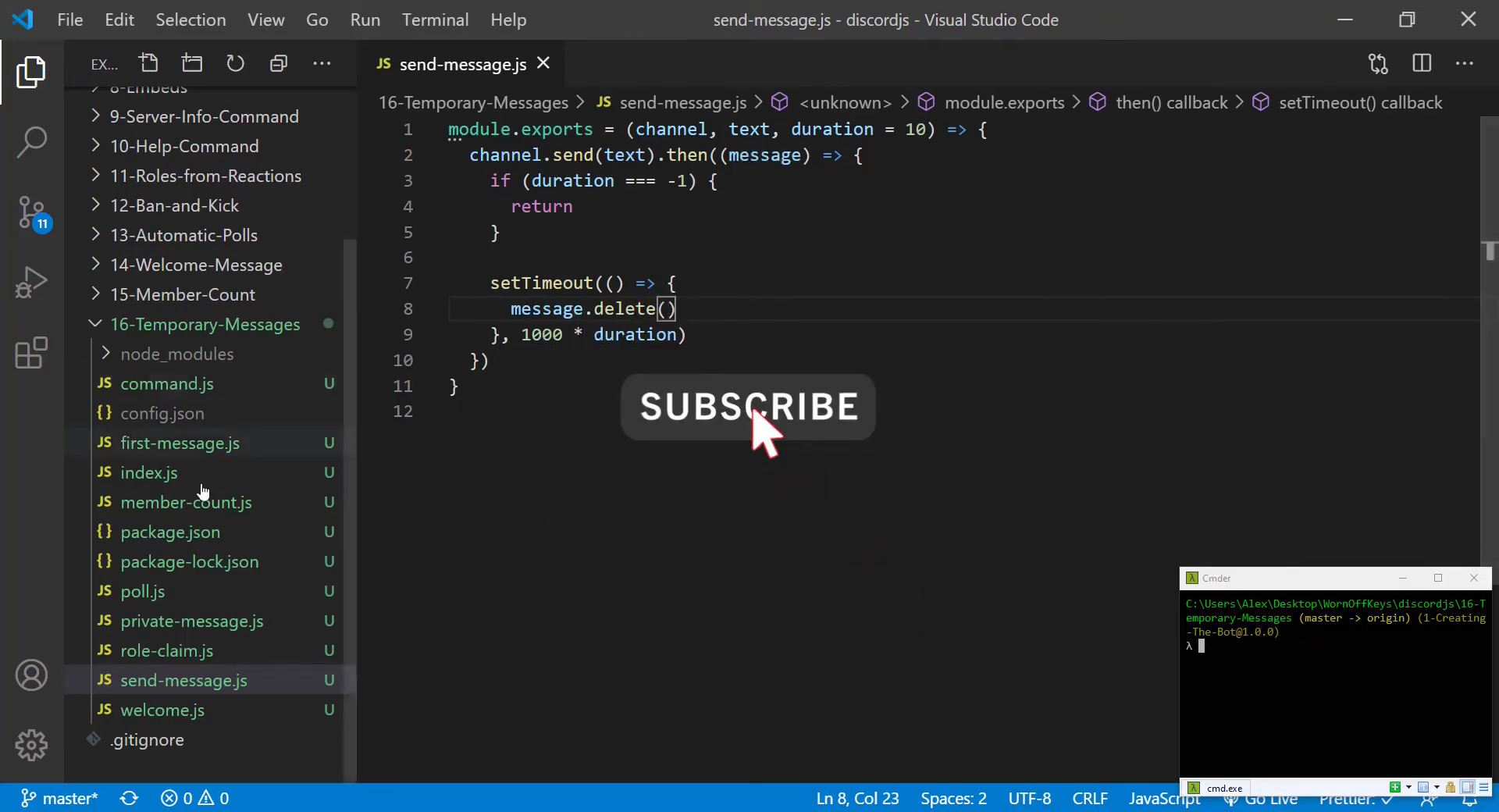
click(150, 471)
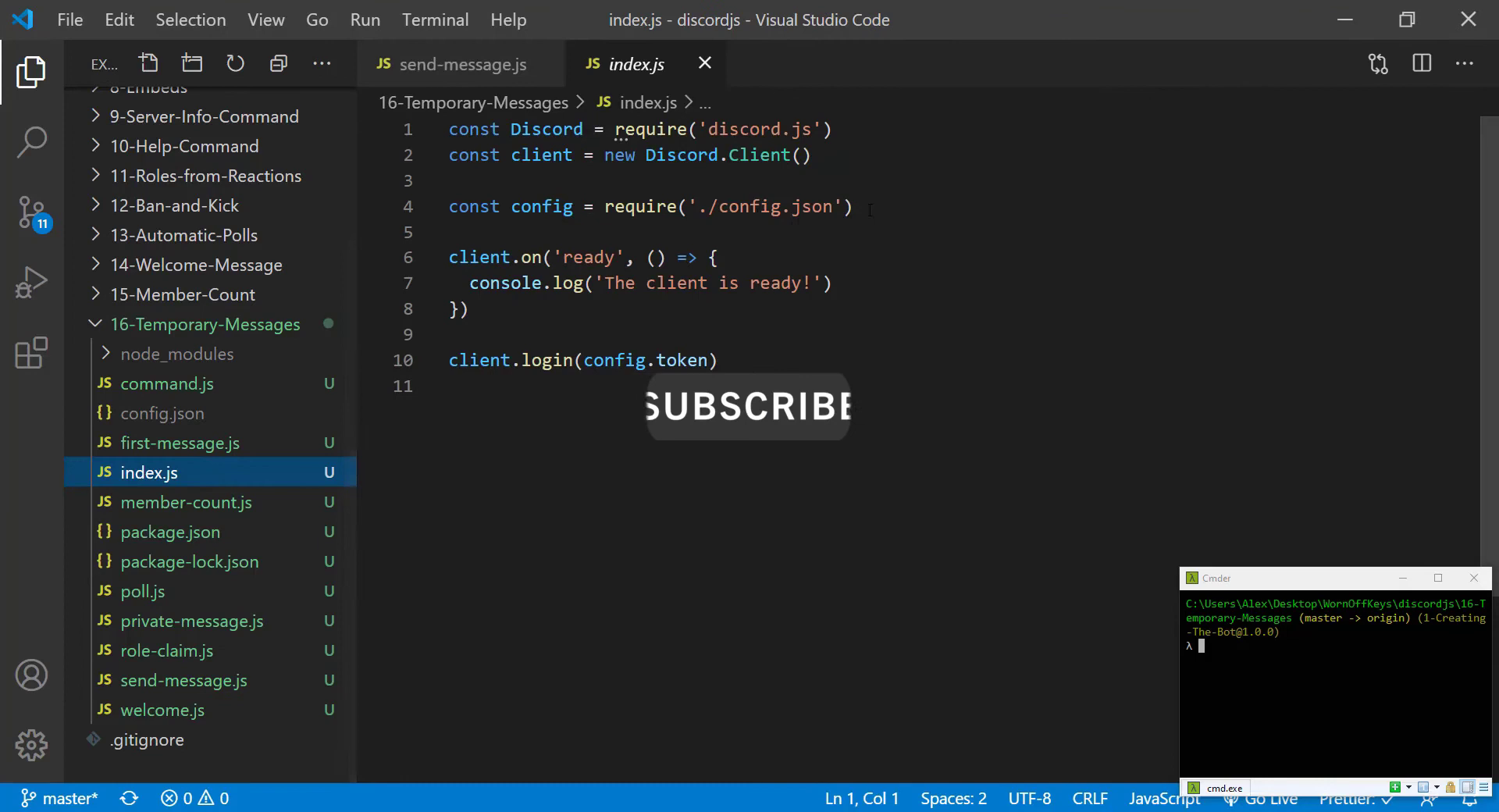
- Add const sendMessage = require('./send-message') below the config import
text(const sendM)
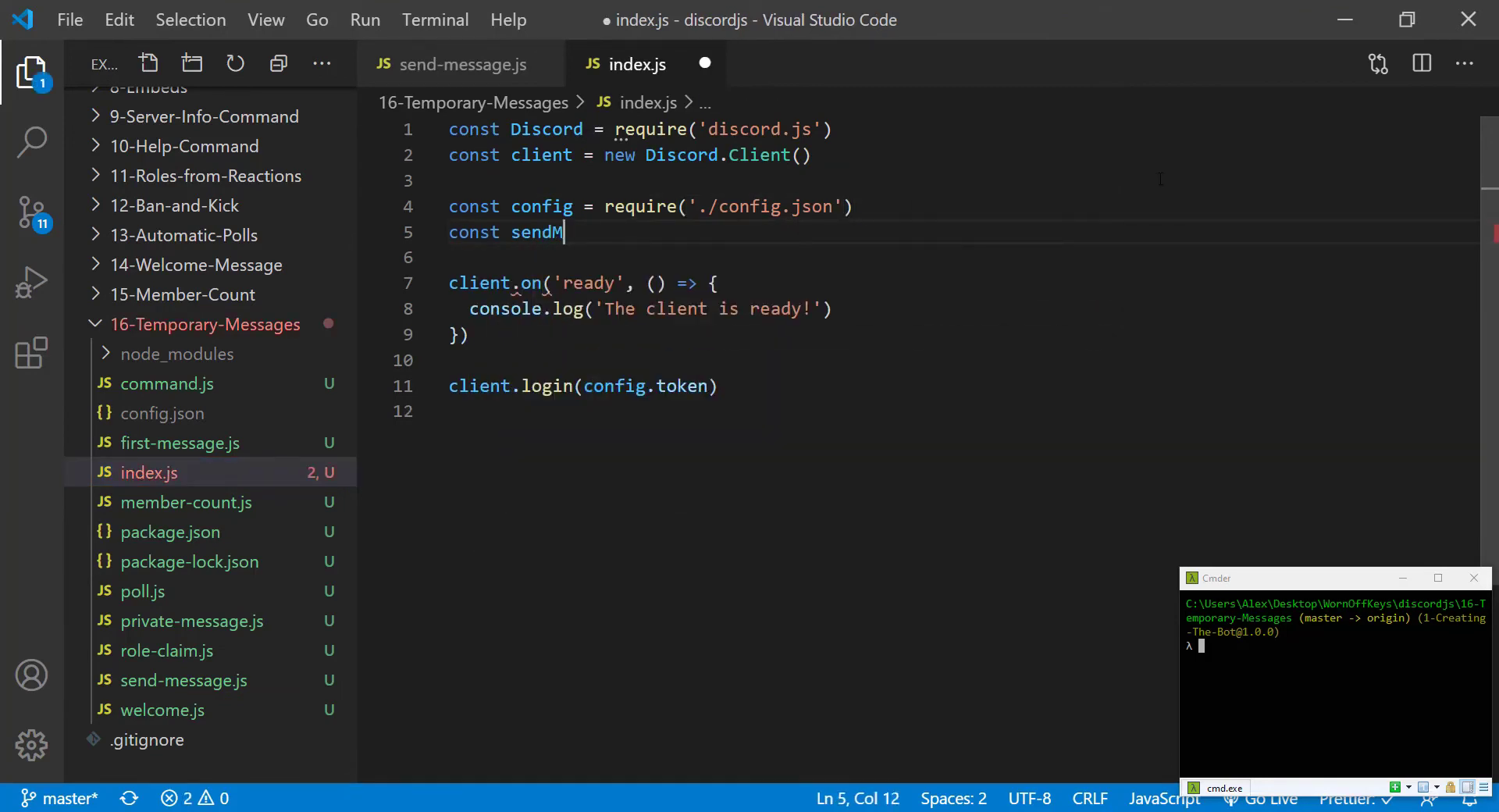
text(essage = require('./send-message)
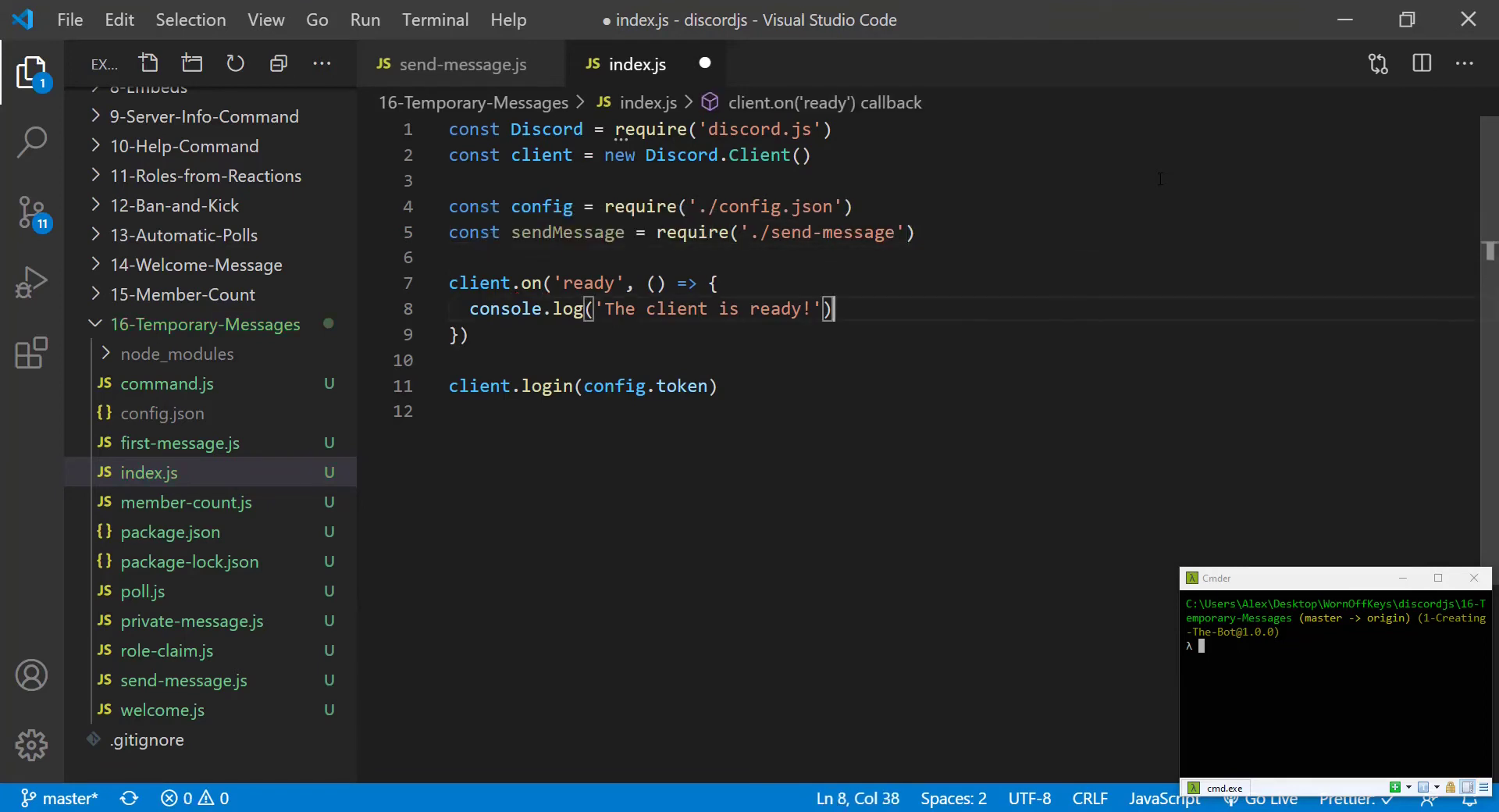
key(Enter)
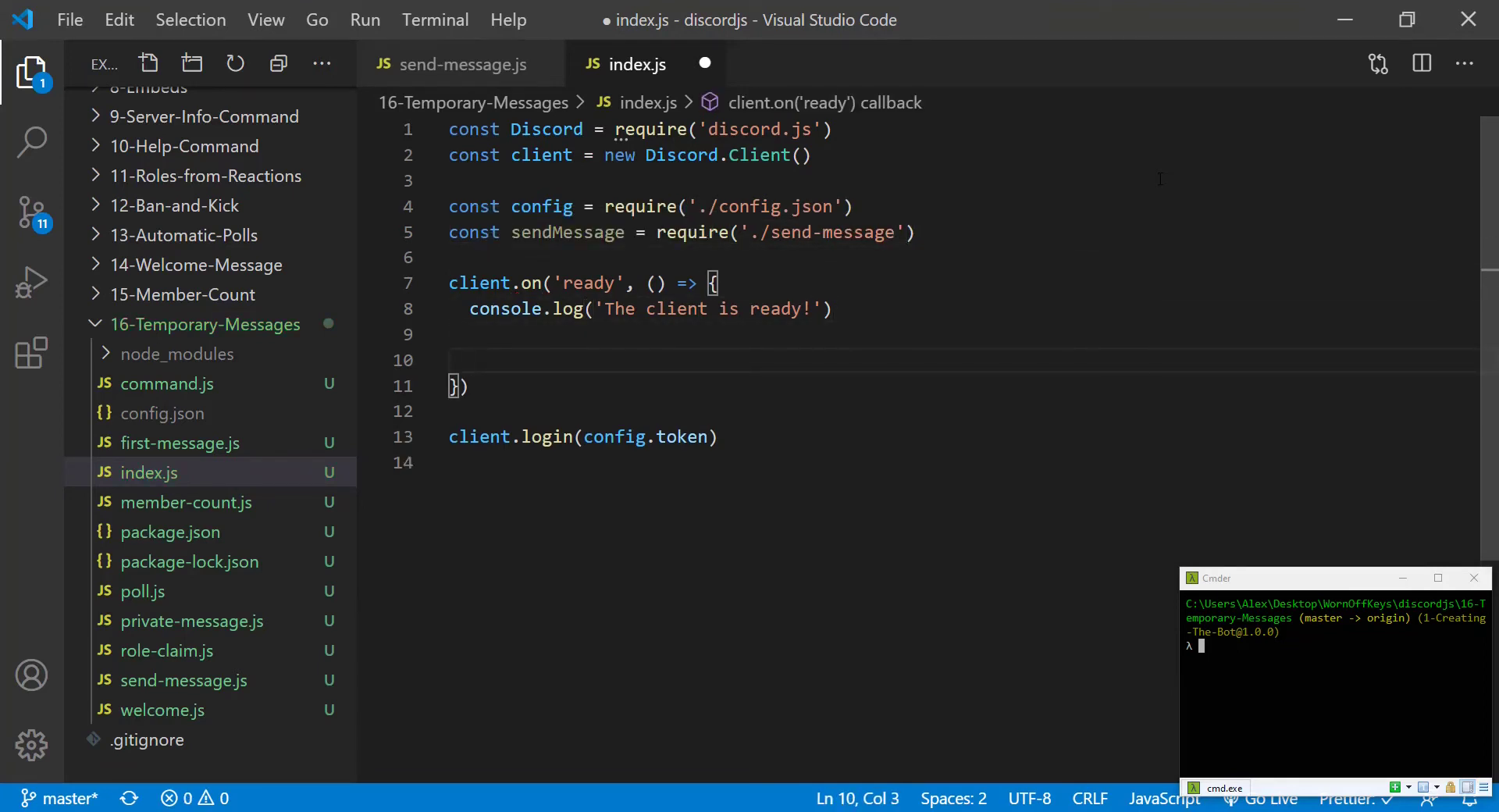
- Begin const guild = client.guilds.cache.get( inside the ready handler
text(const guild =)
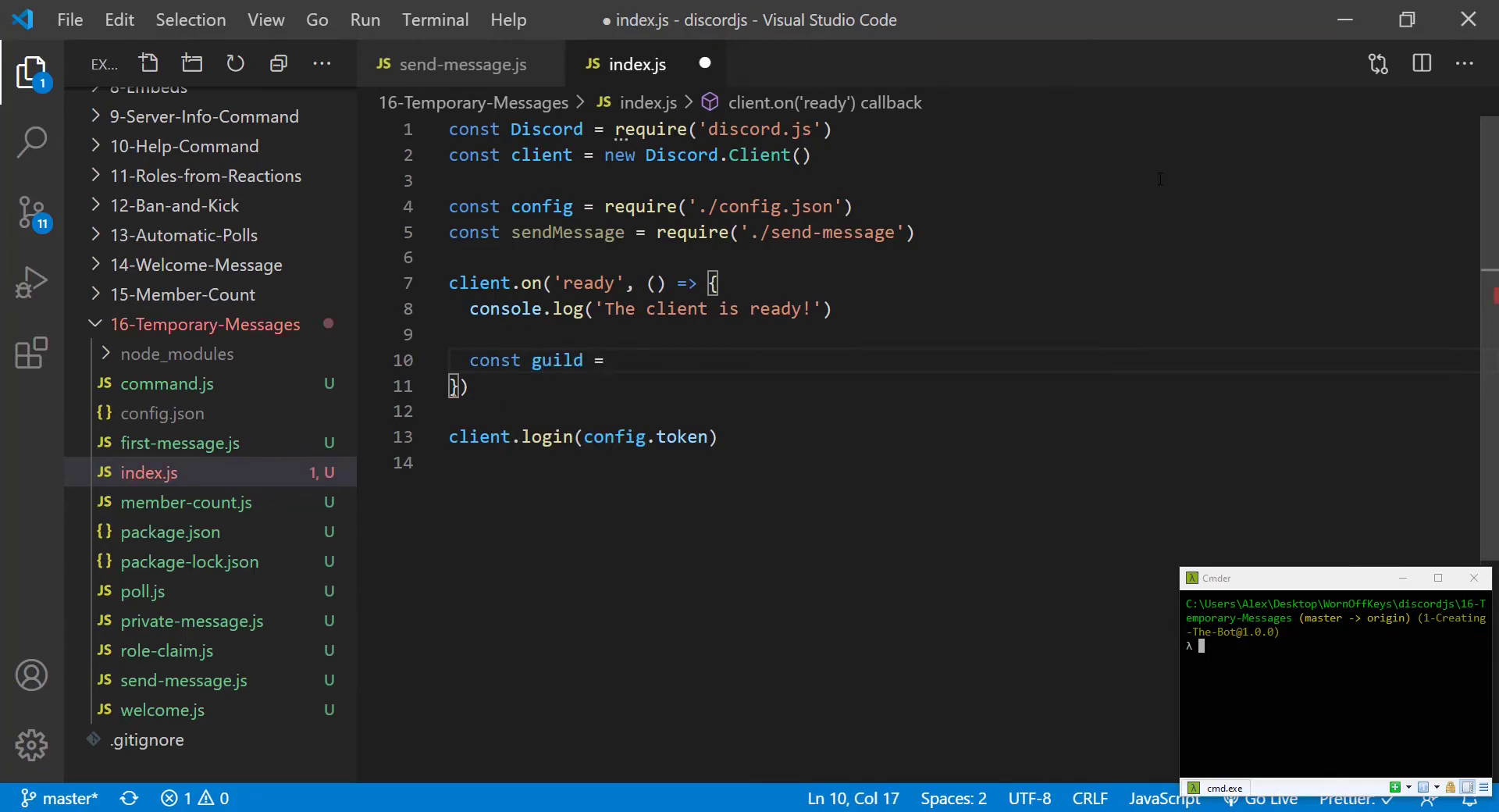
text(client.gui)
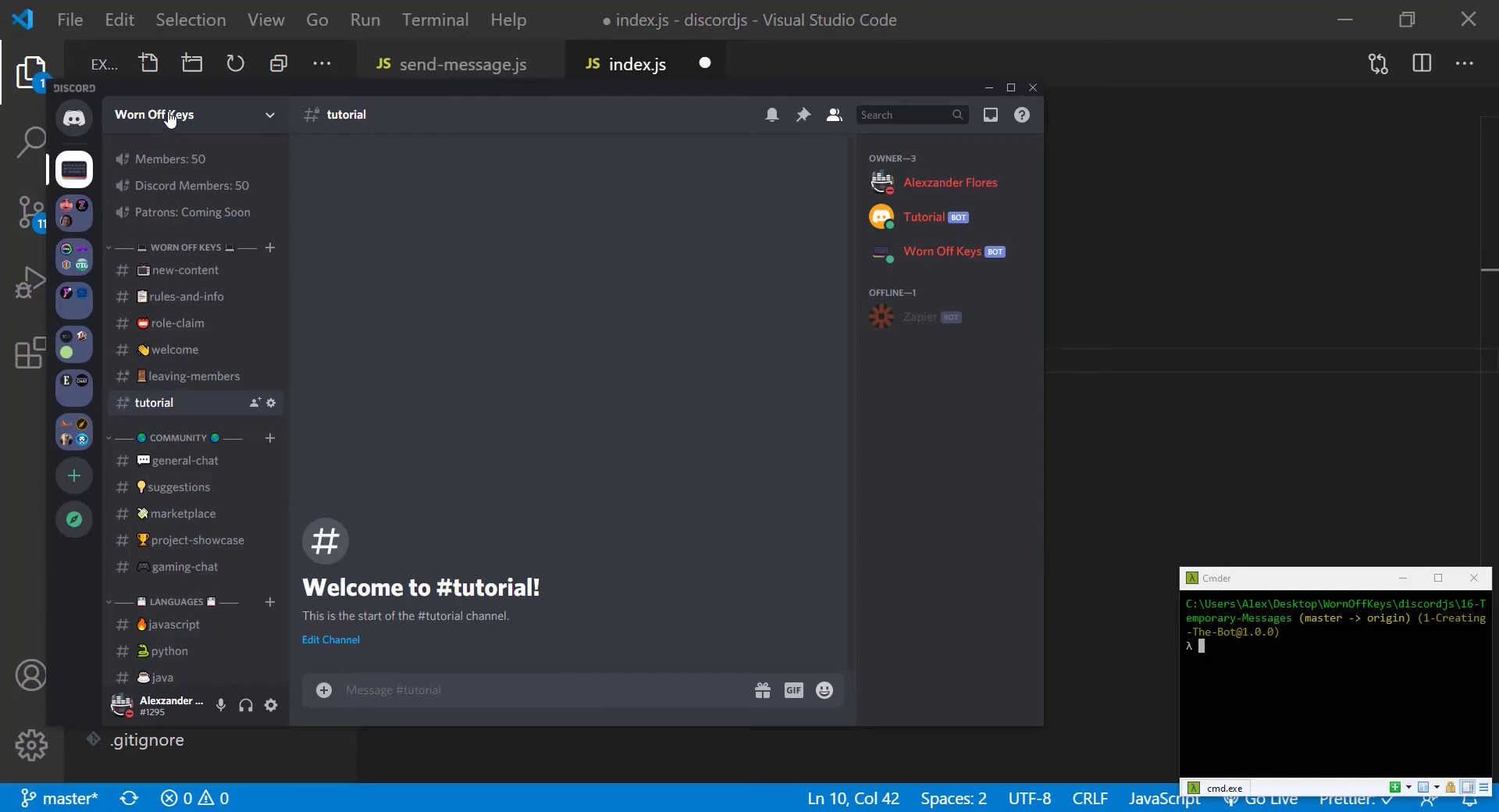
- Copy the Worn Off Keys server ID into get() and start the channel constant
click(153, 114)
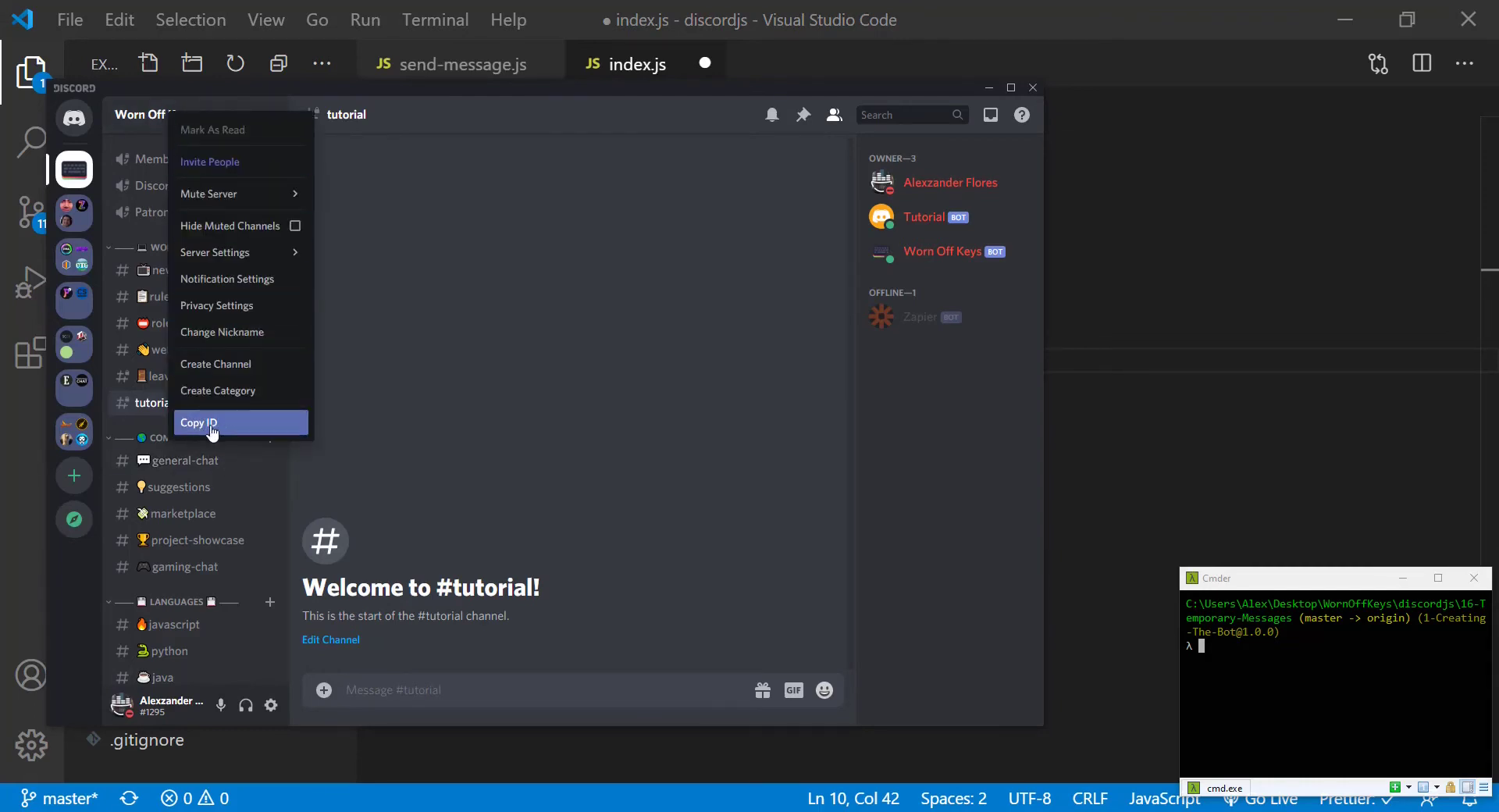
mouse_move(231, 428)
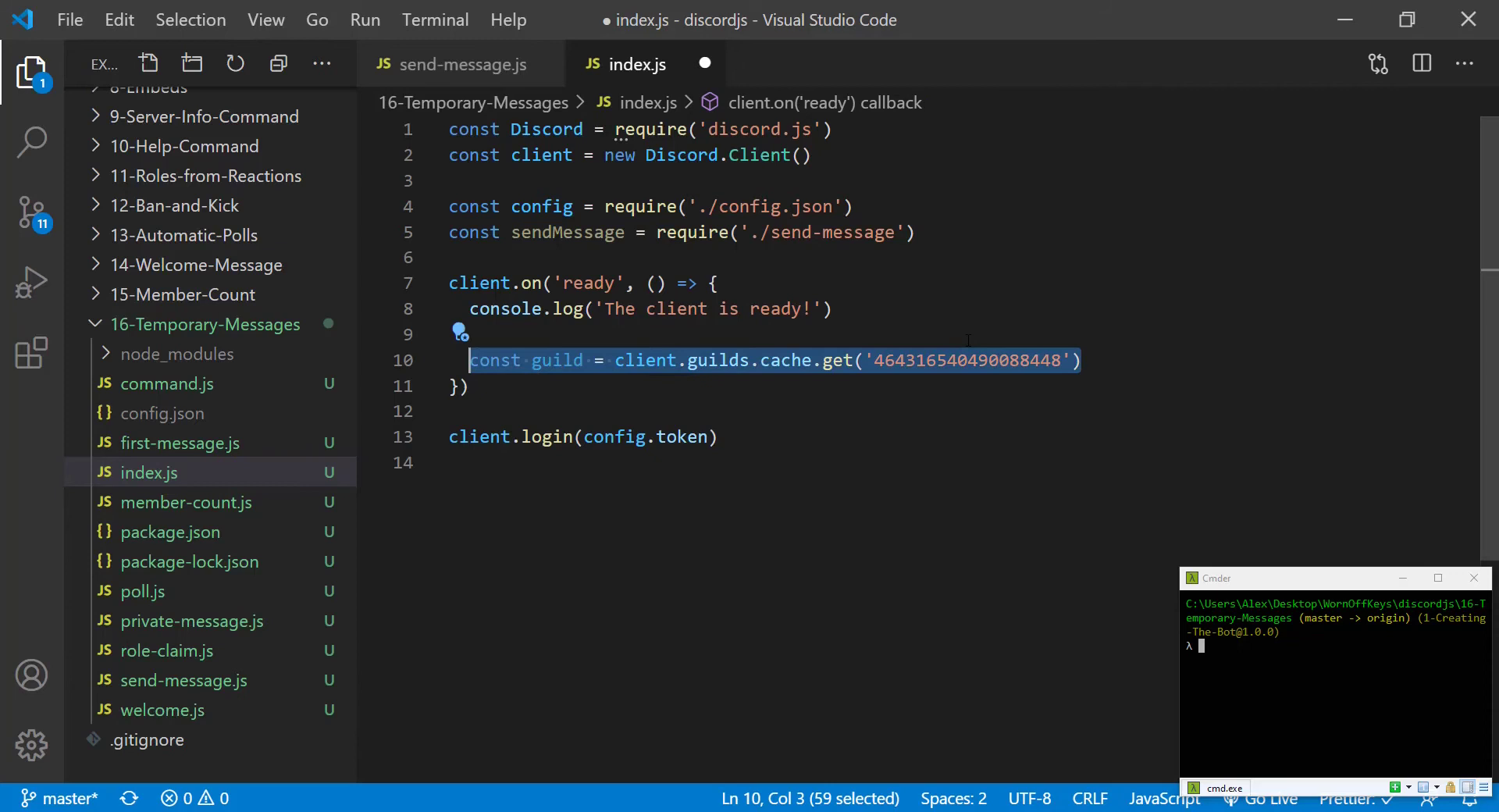
text(const c)
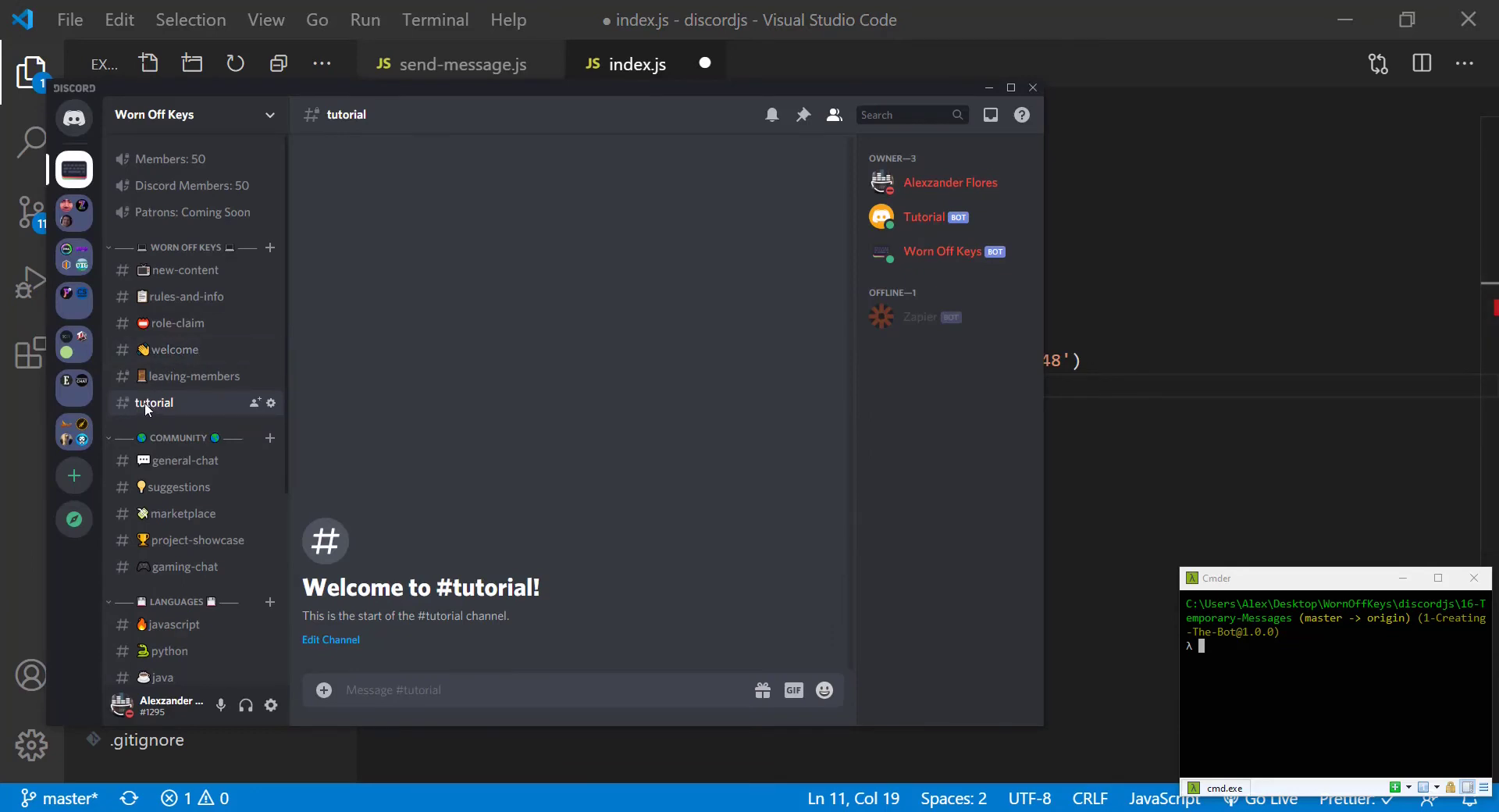
right_click(153, 402)
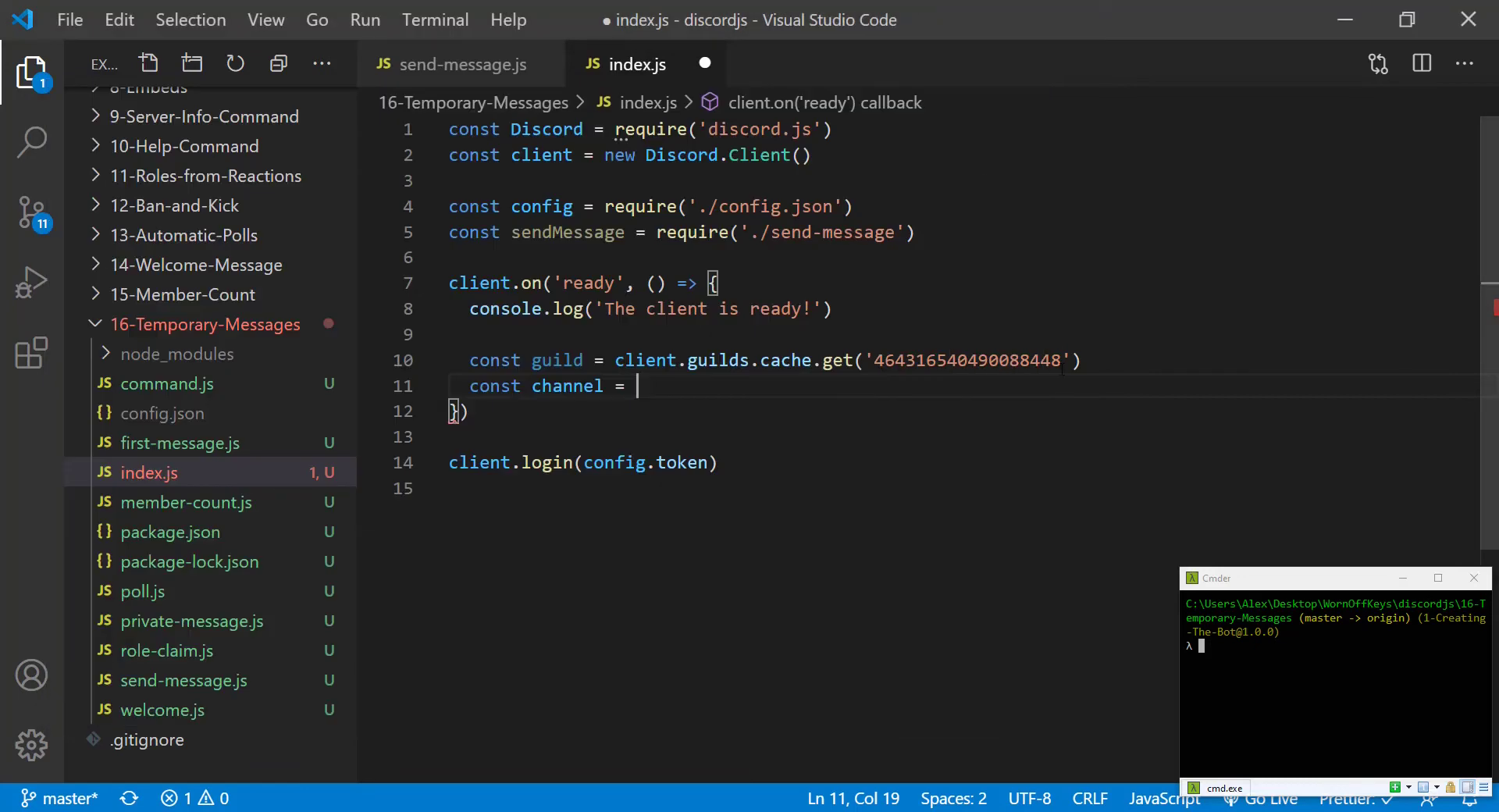
text(guild.c)
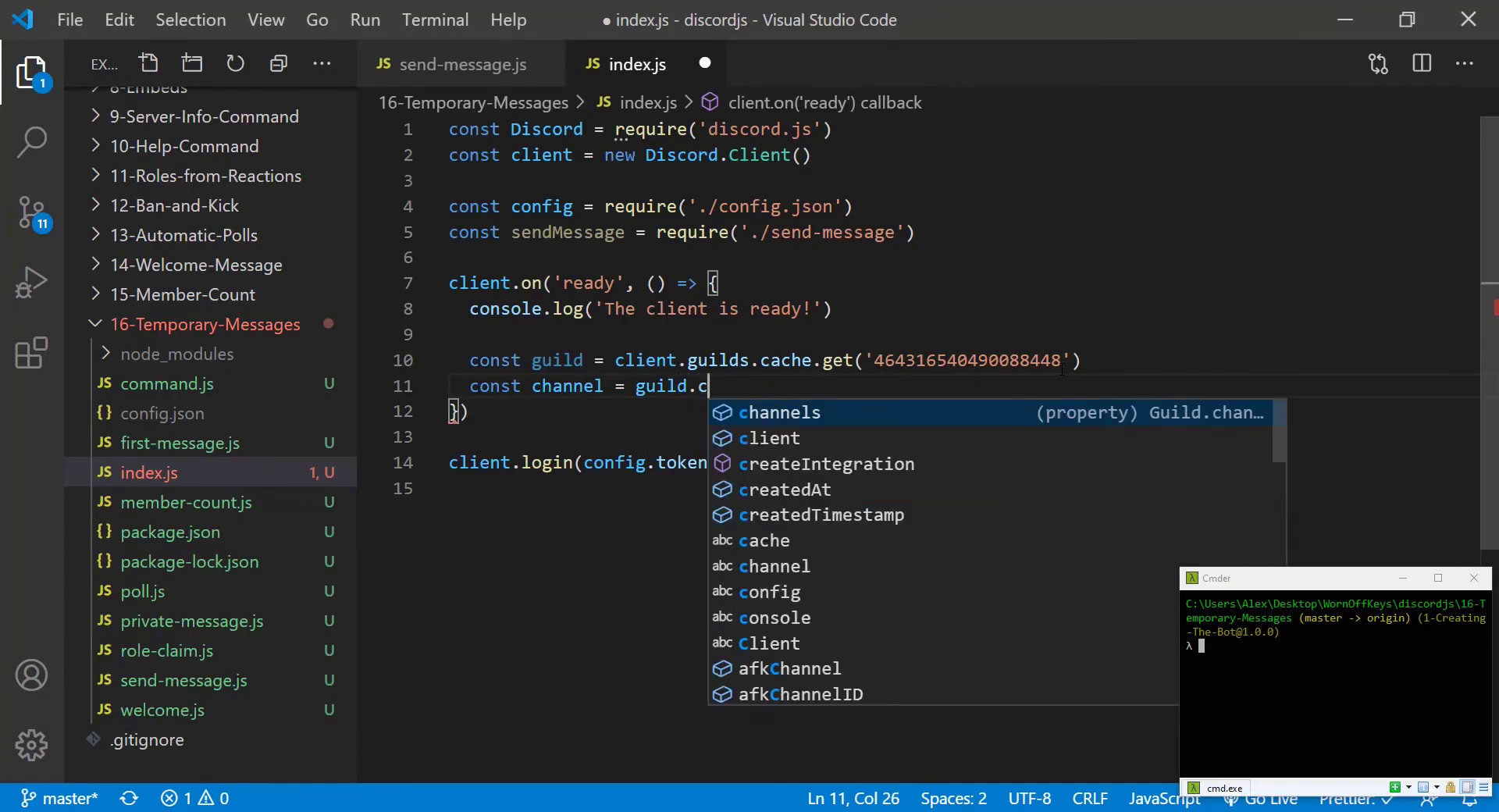
text(hannels.cache.get())
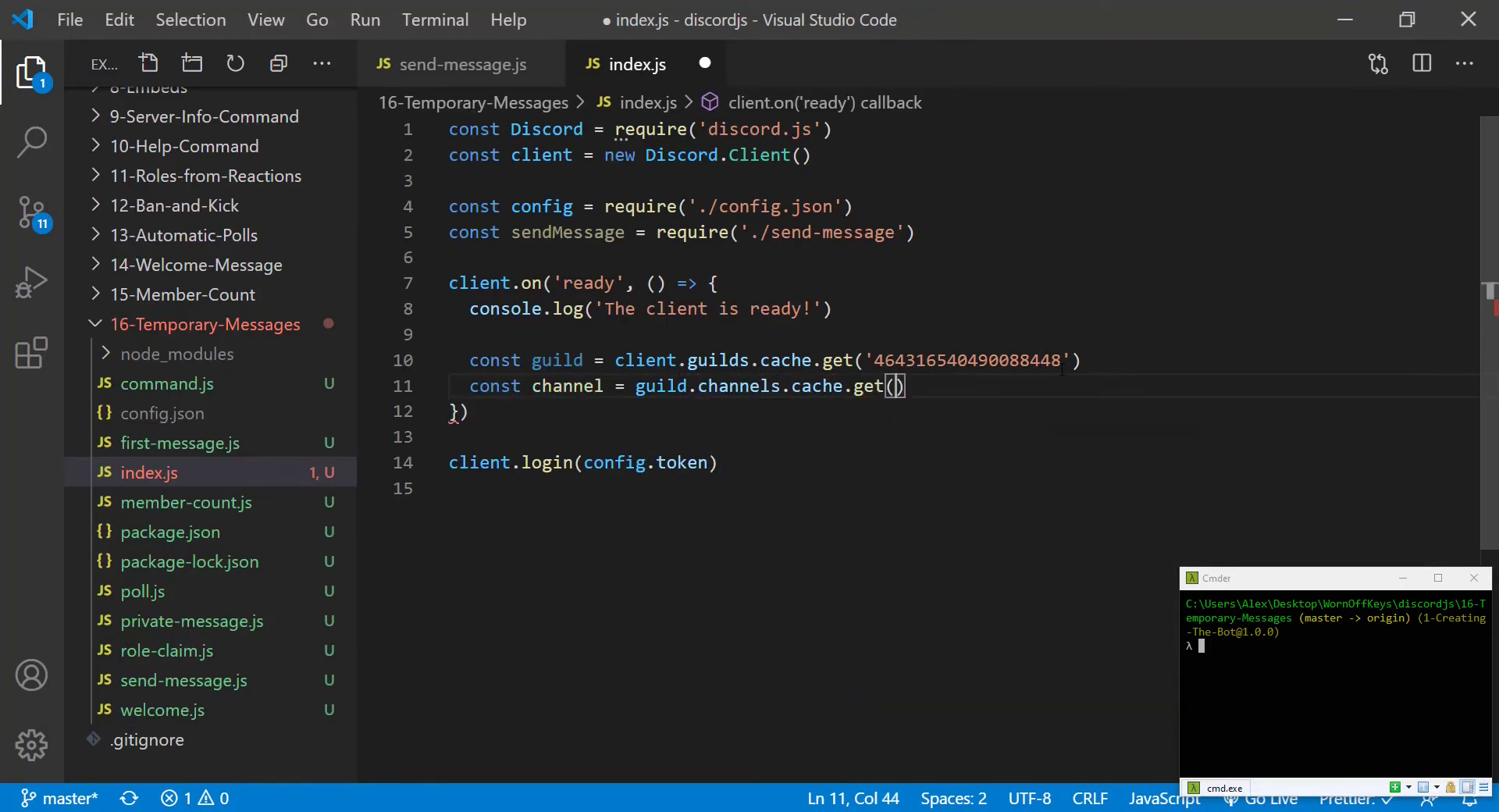
text('731801004462571602')
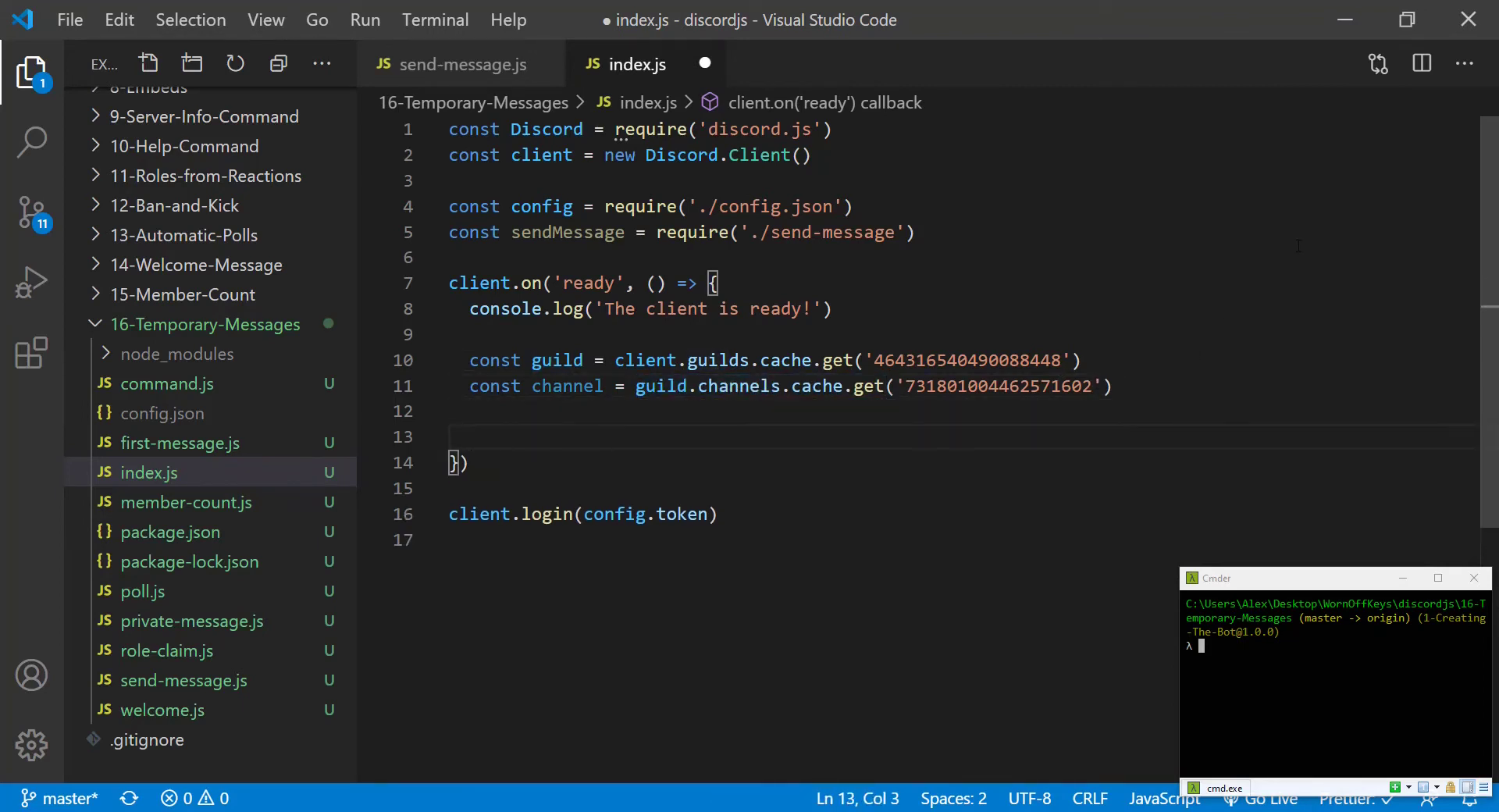
- Call sendMessage(channel, 'hello world', -1) in the ready handler and save index.js
text(sendMessage()
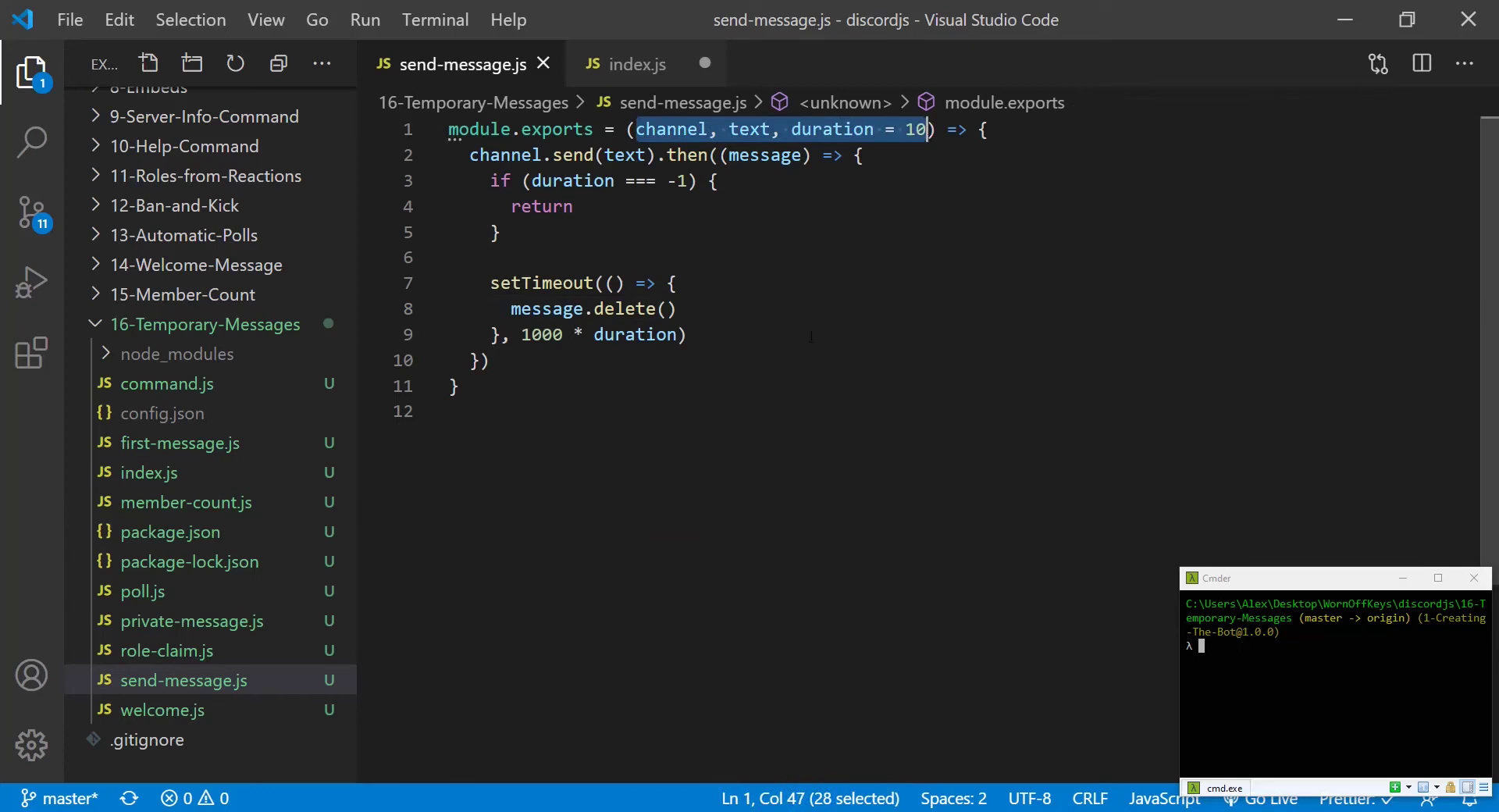
click(637, 64)
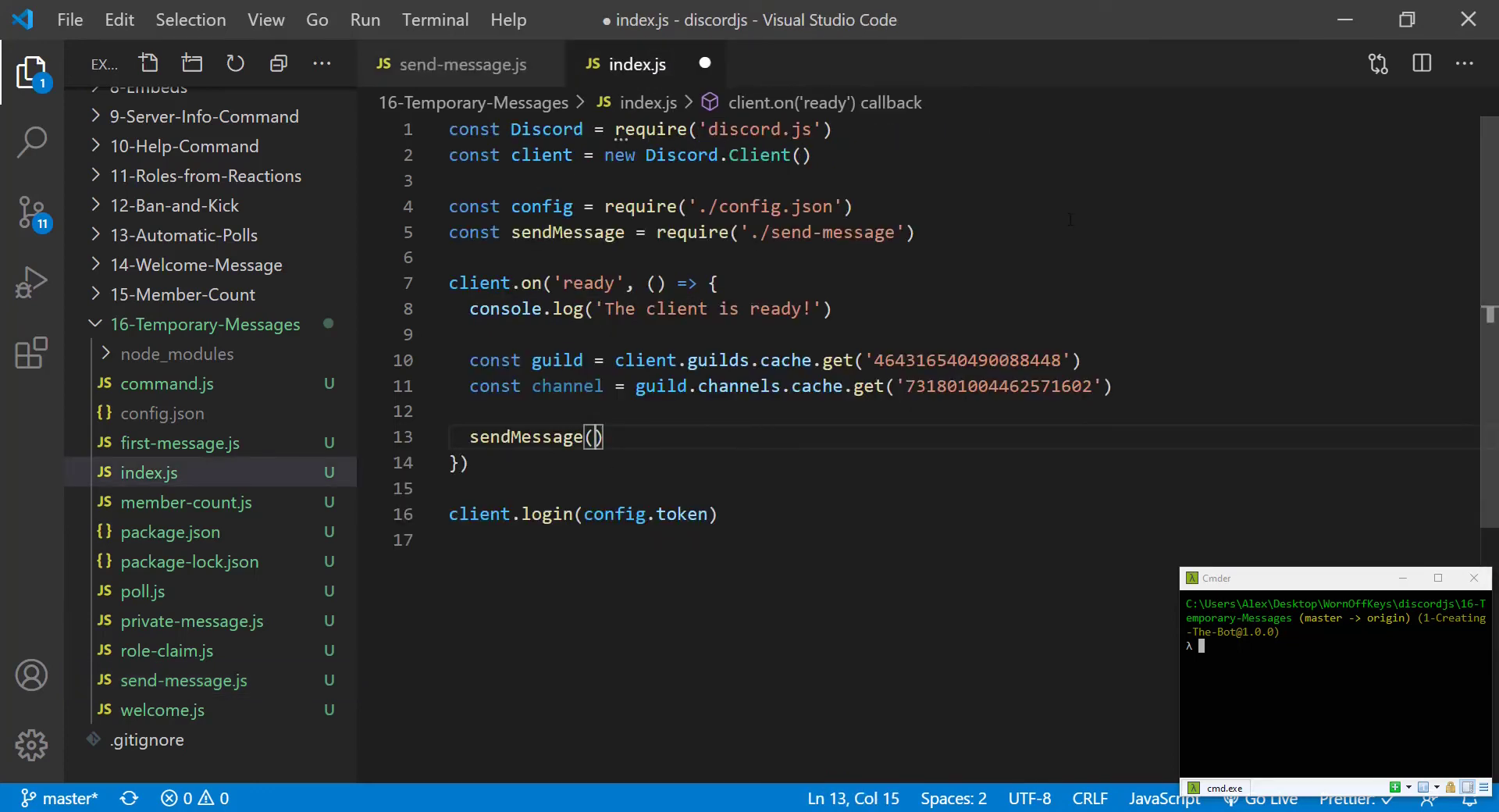
text(channel,)
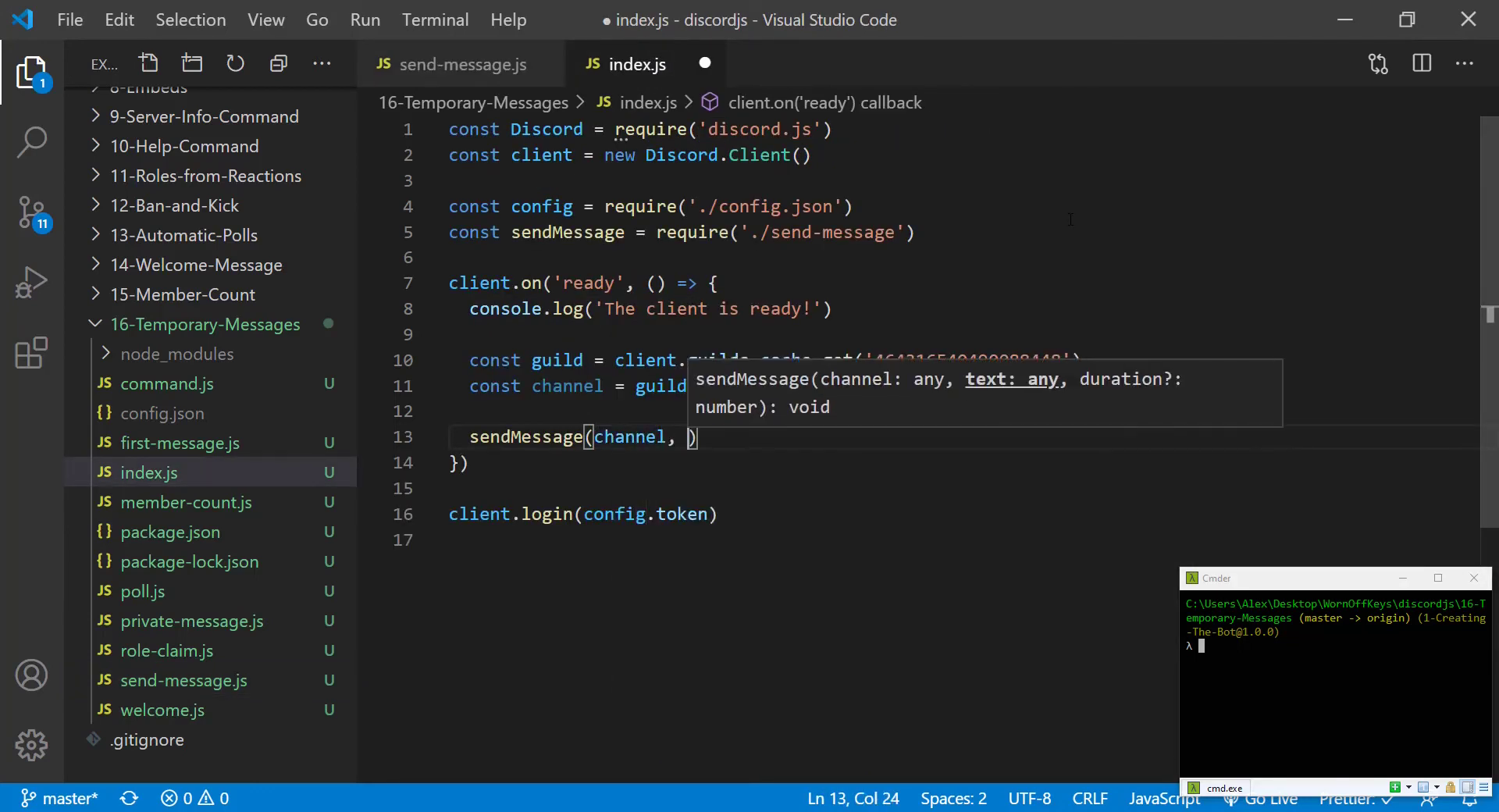
text('hello world)
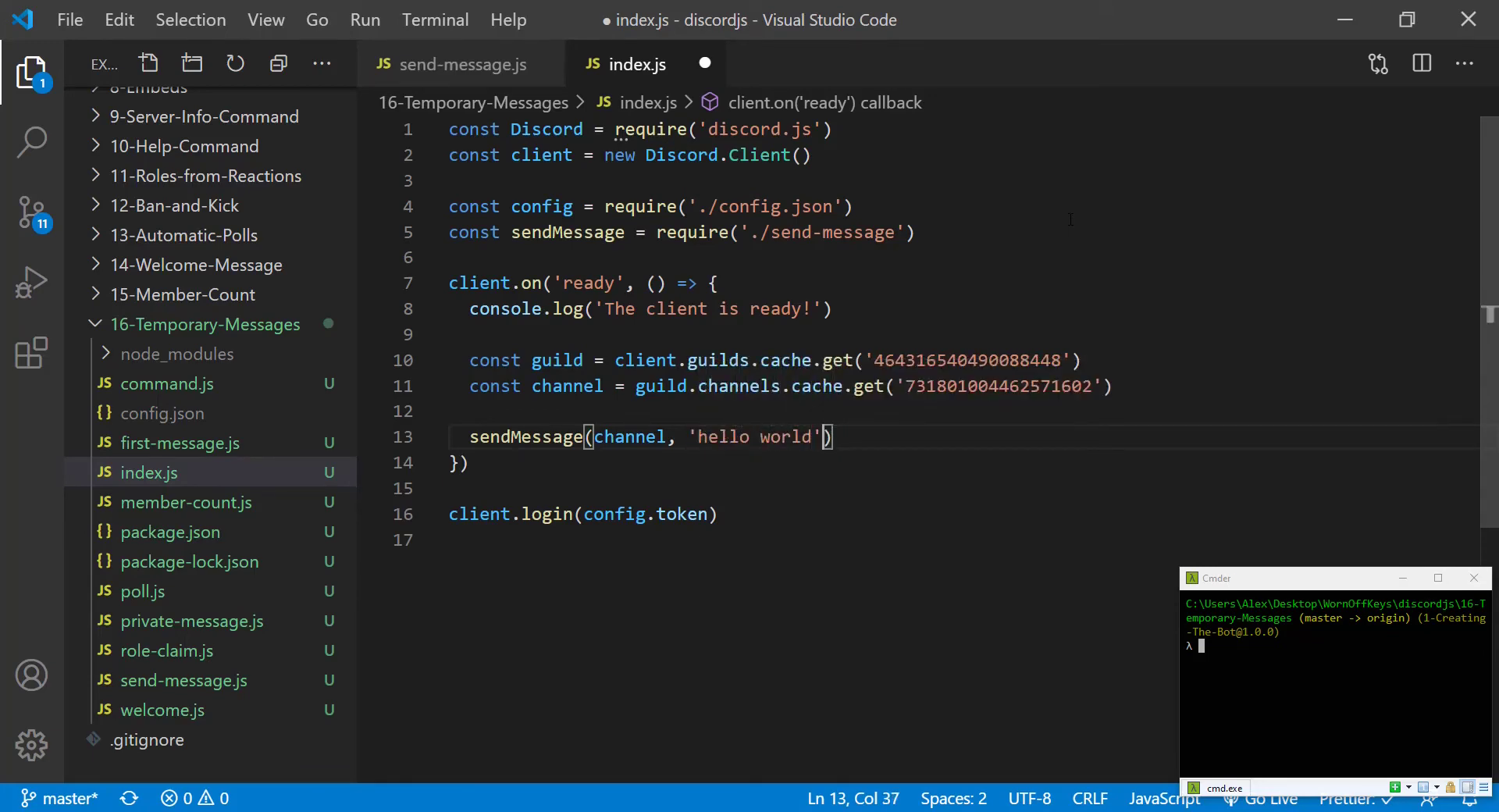
text(, -1)
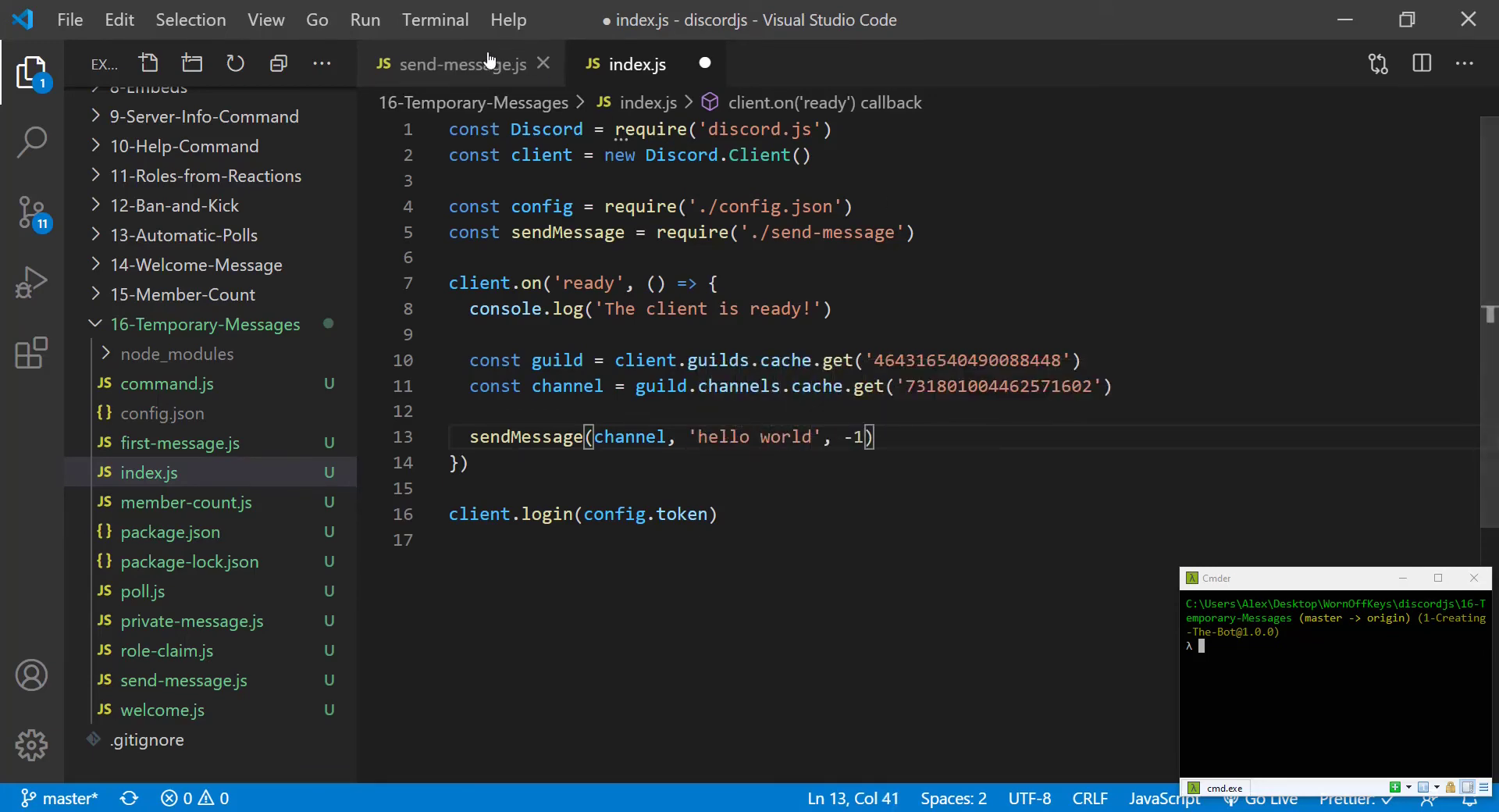
click(459, 64)
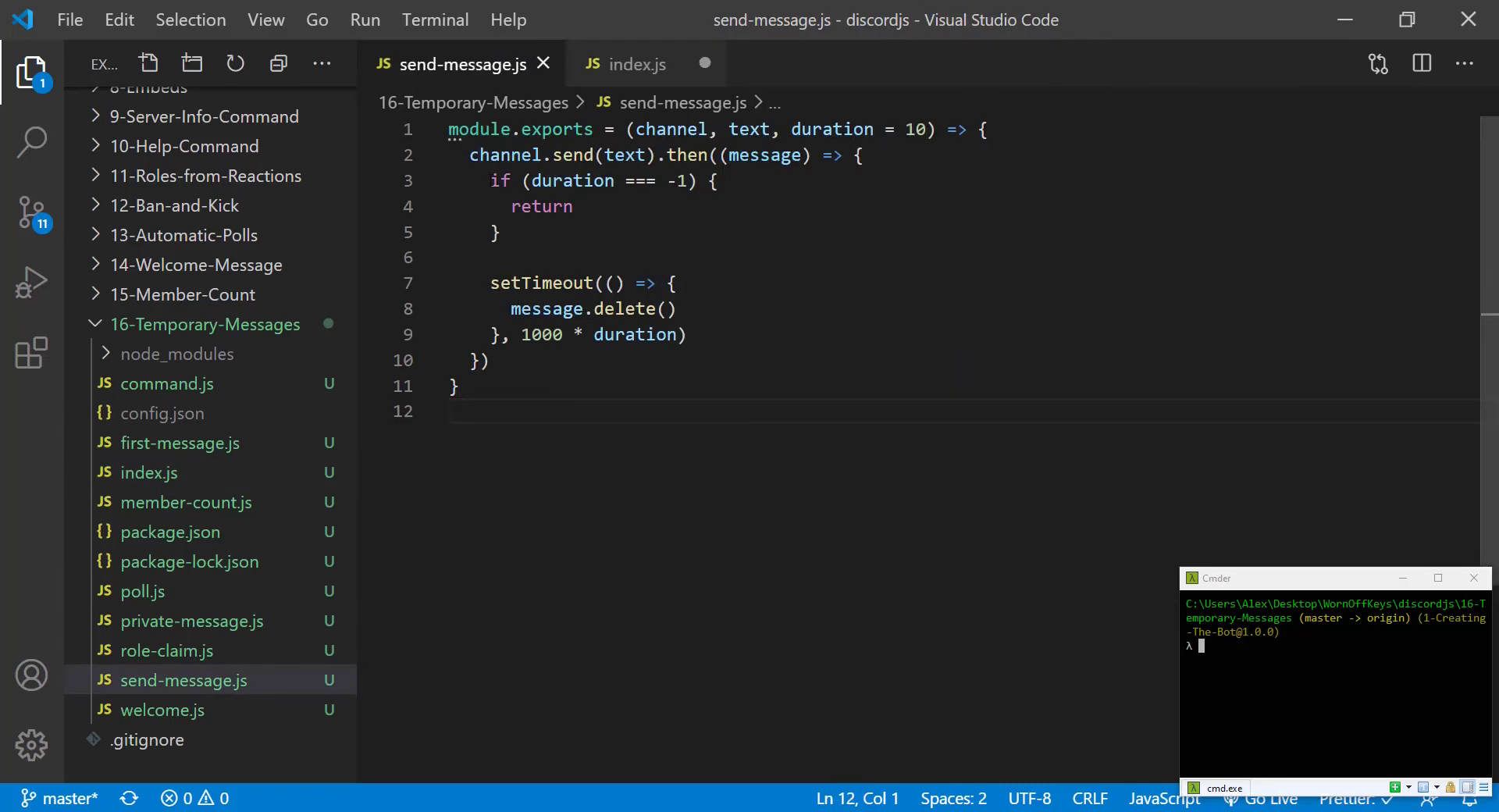
click(455, 411)
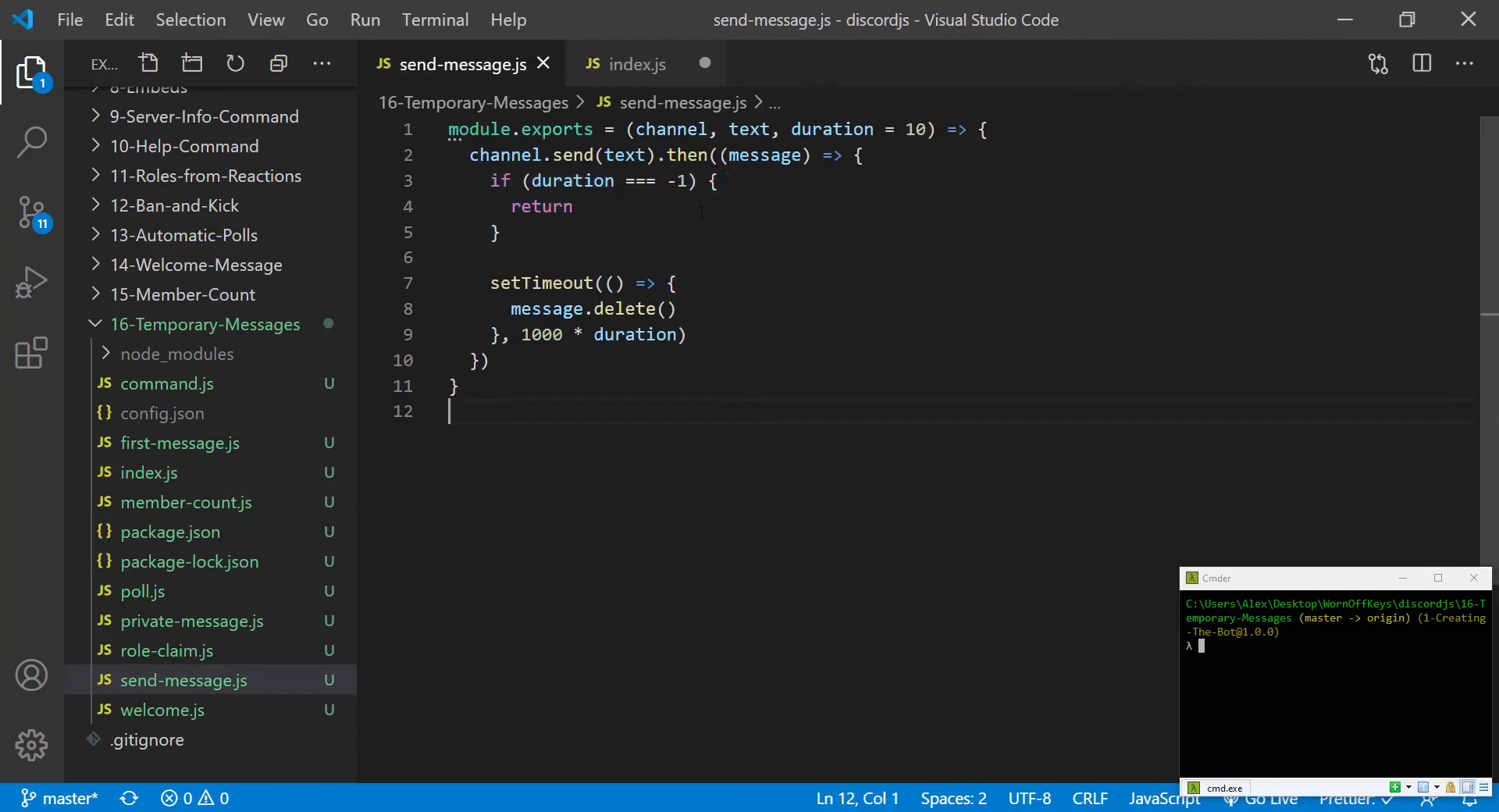
click(637, 64)
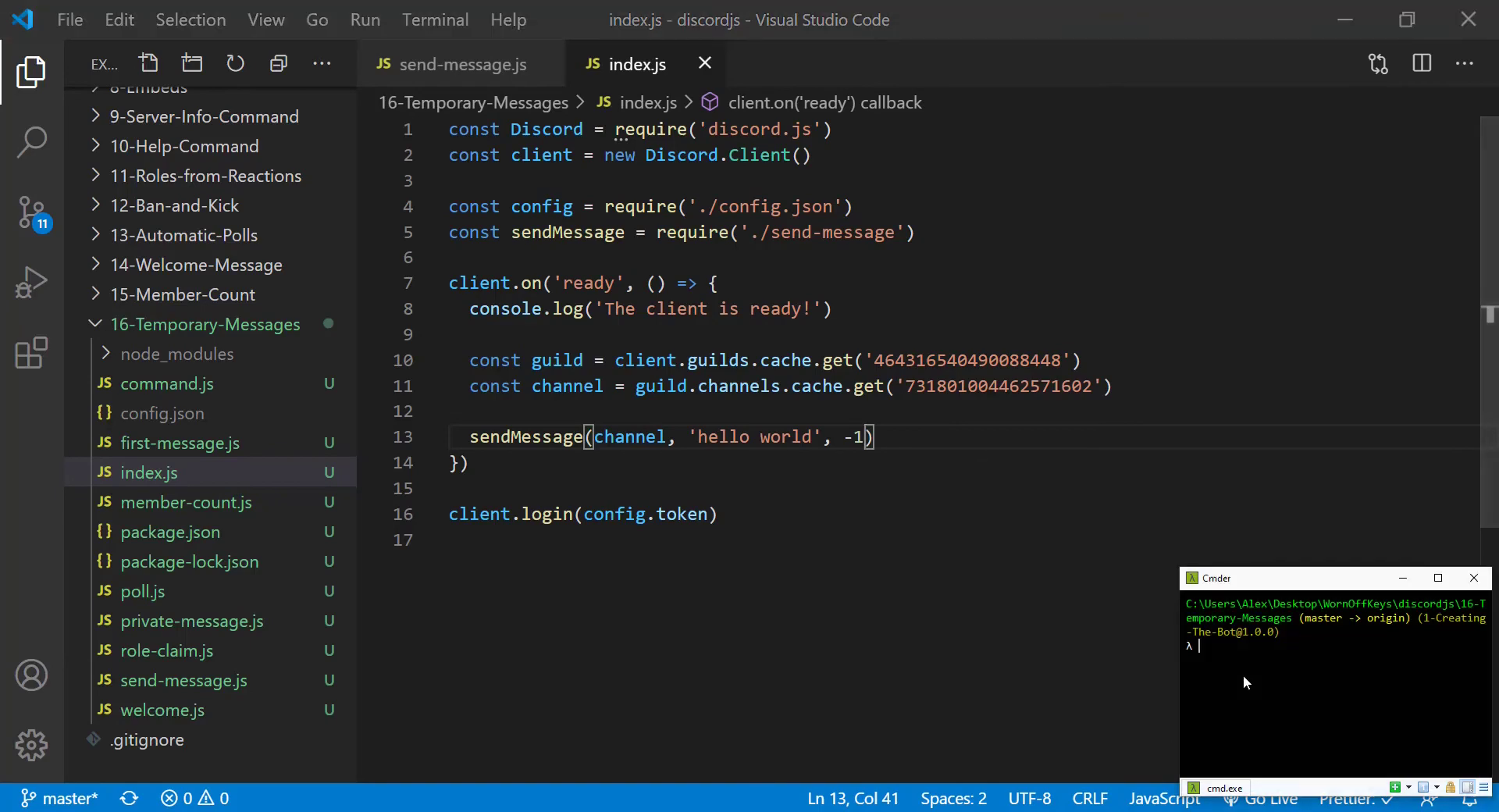
- Start the bot with node index.js so it posts 'hello world' in #tutorial
text(node index.js)
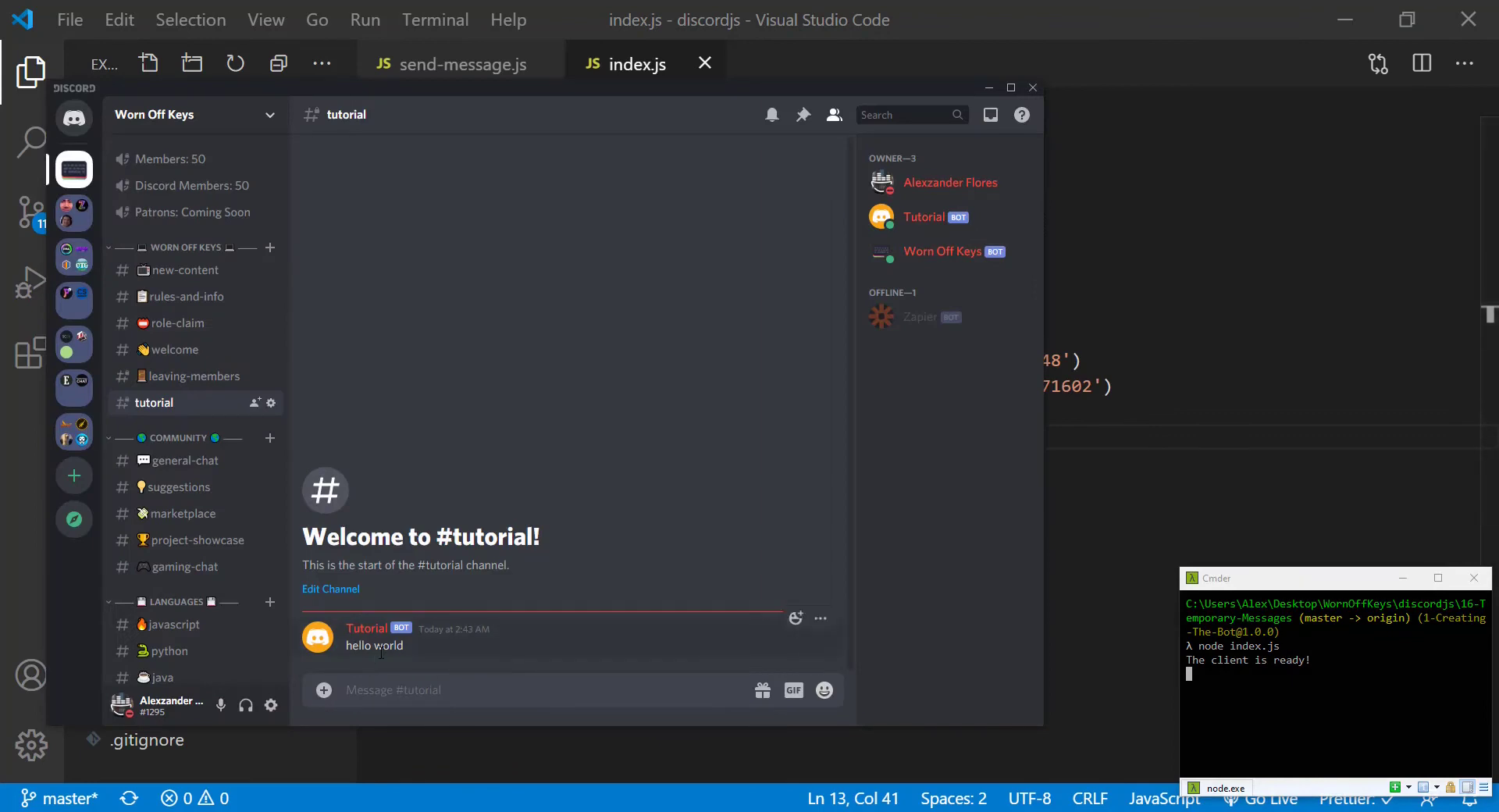
mouse_move(534, 587)
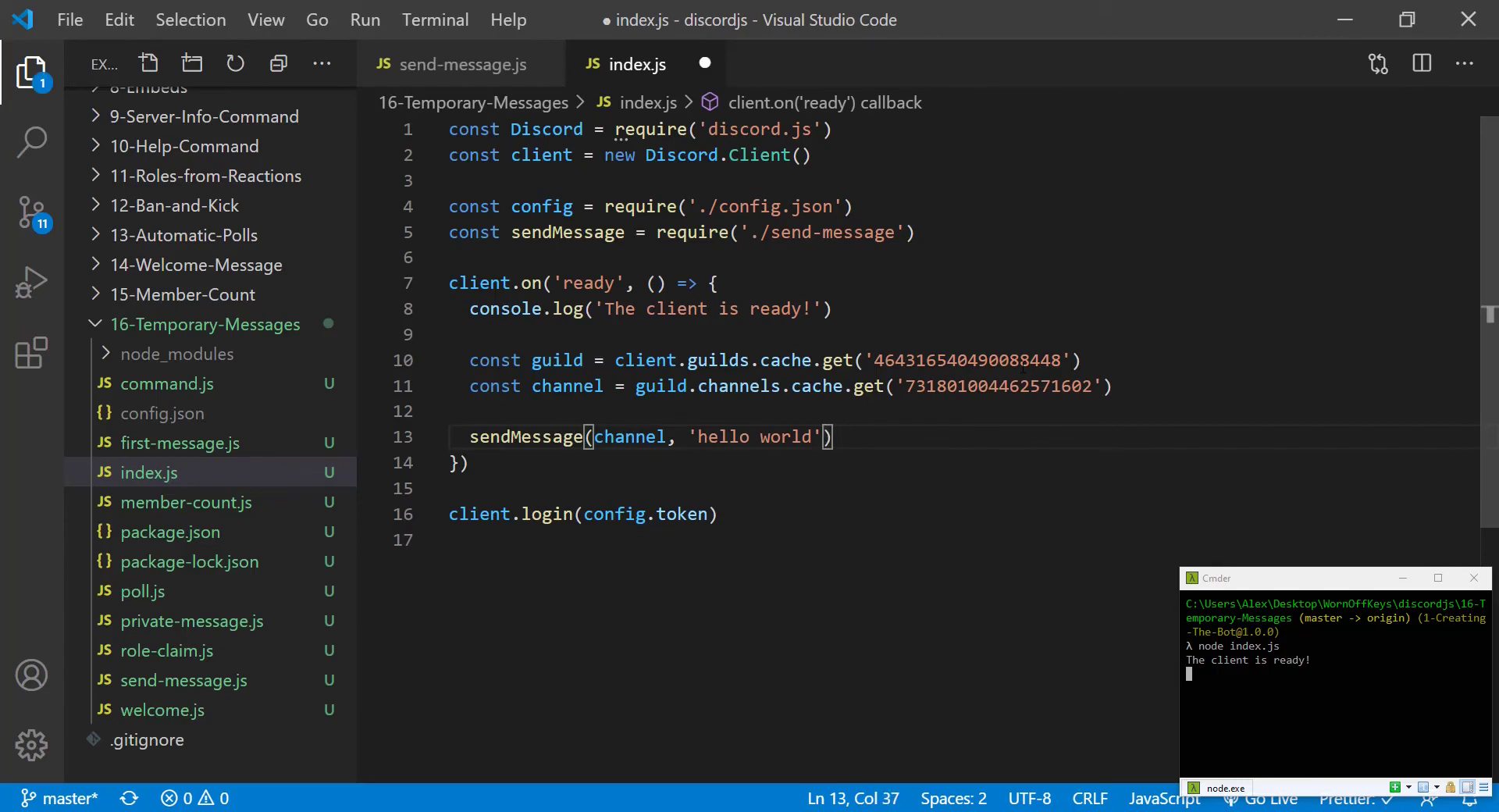
- Review the helper's default duration in send-message.js, then return to index.js
click(465, 64)
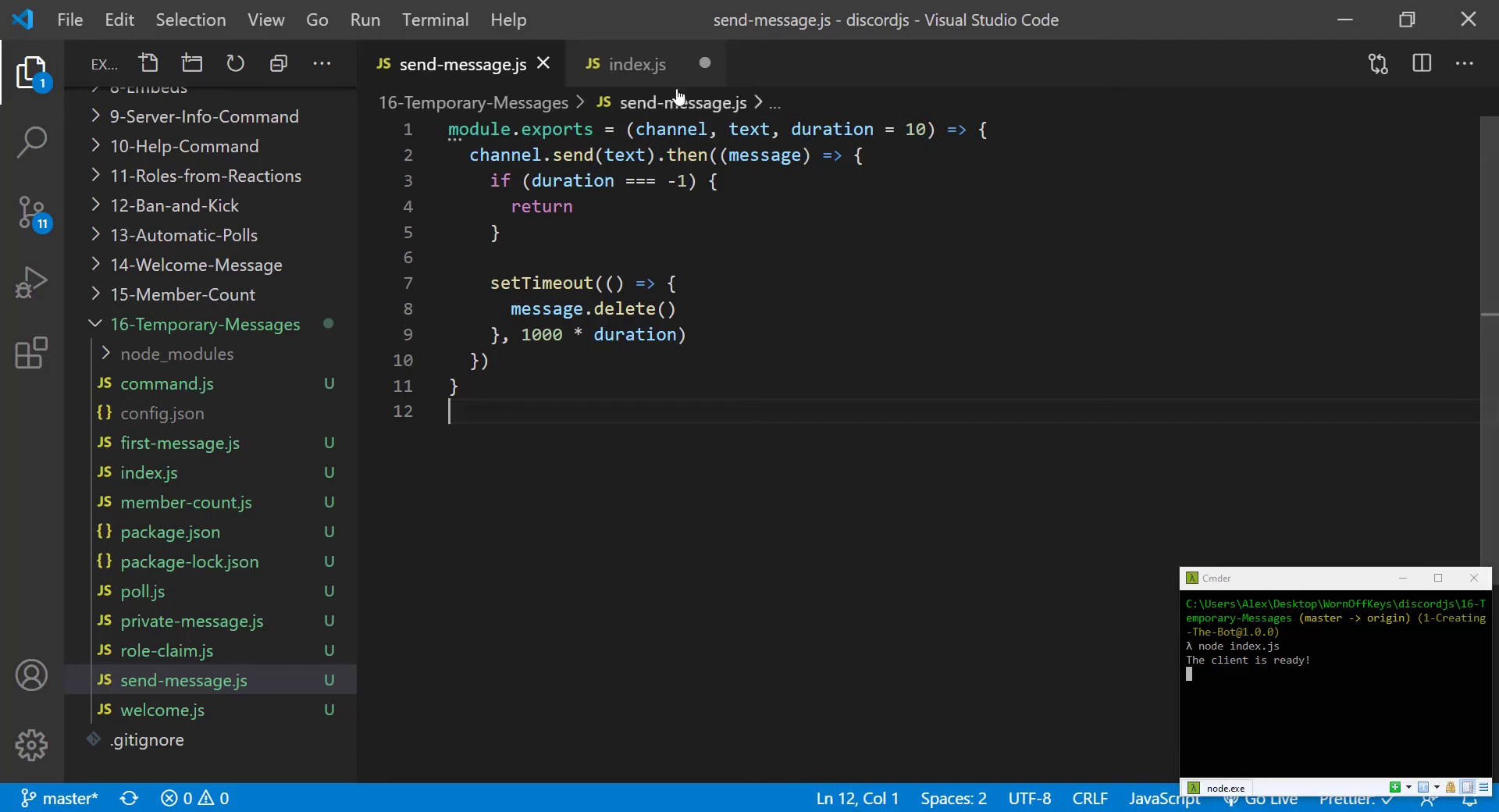
click(637, 65)
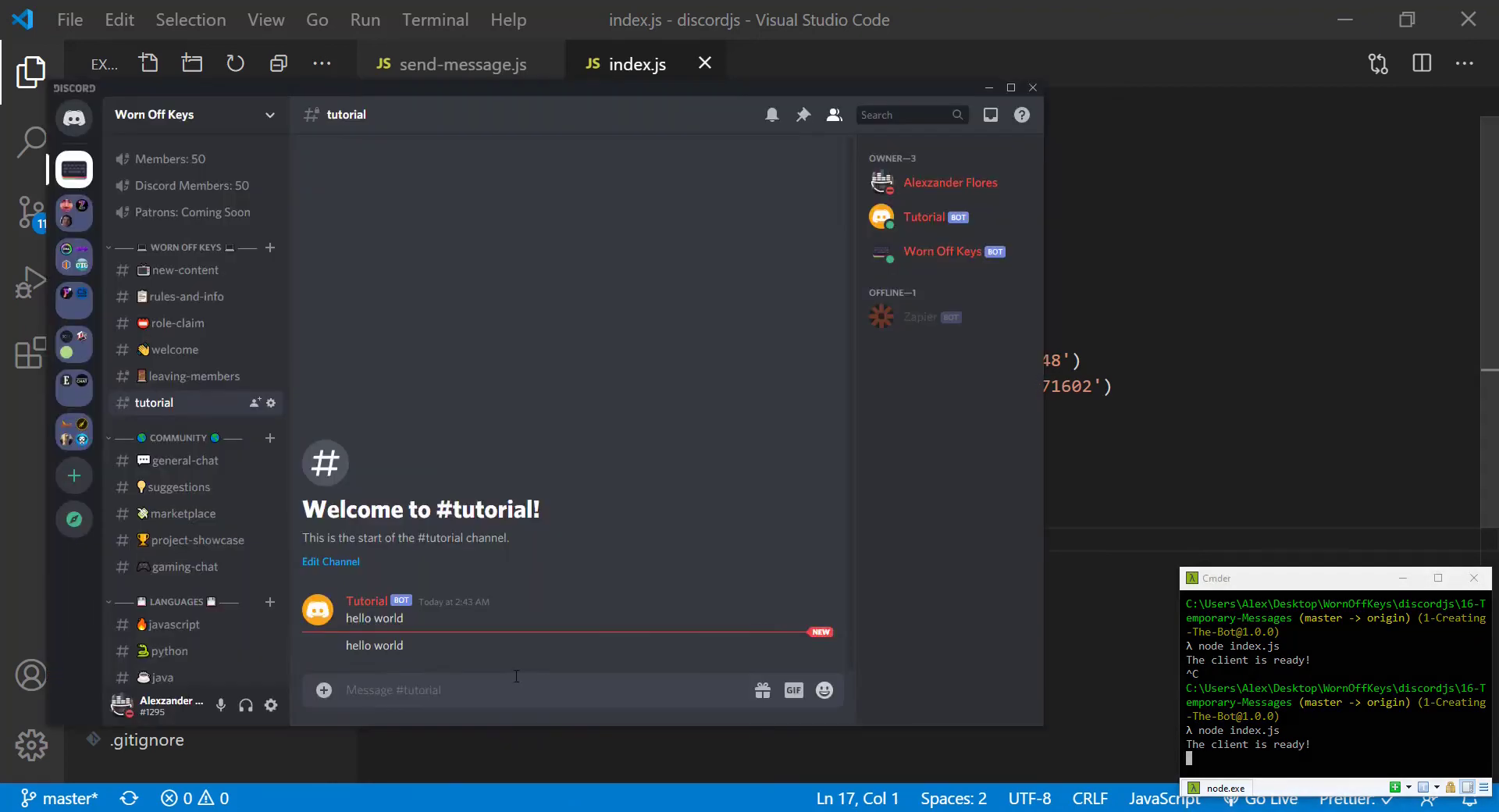
mouse_move(649, 520)
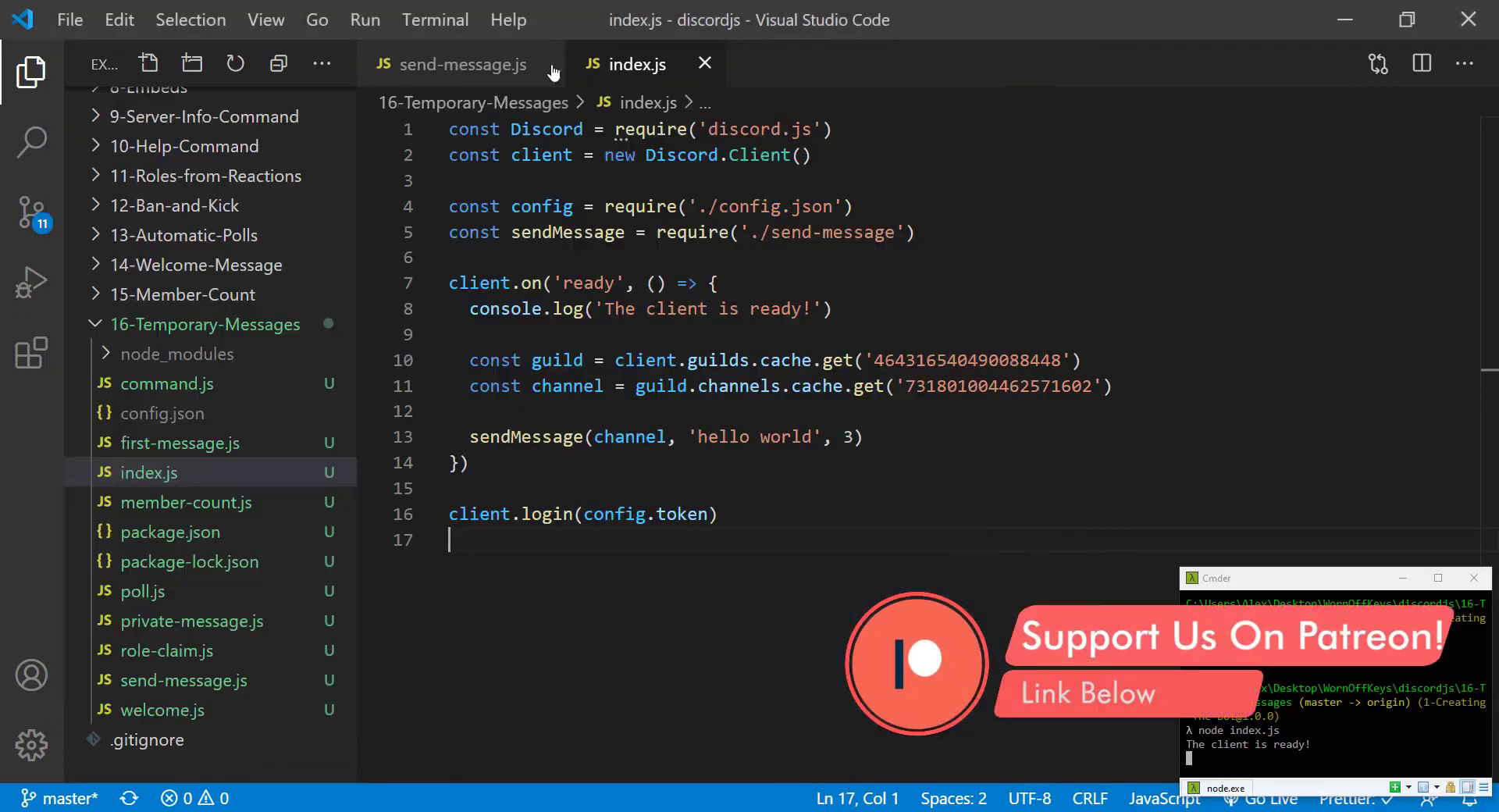
- Switch to send-message.js and highlight the default duration of 10 in the signature
click(464, 64)
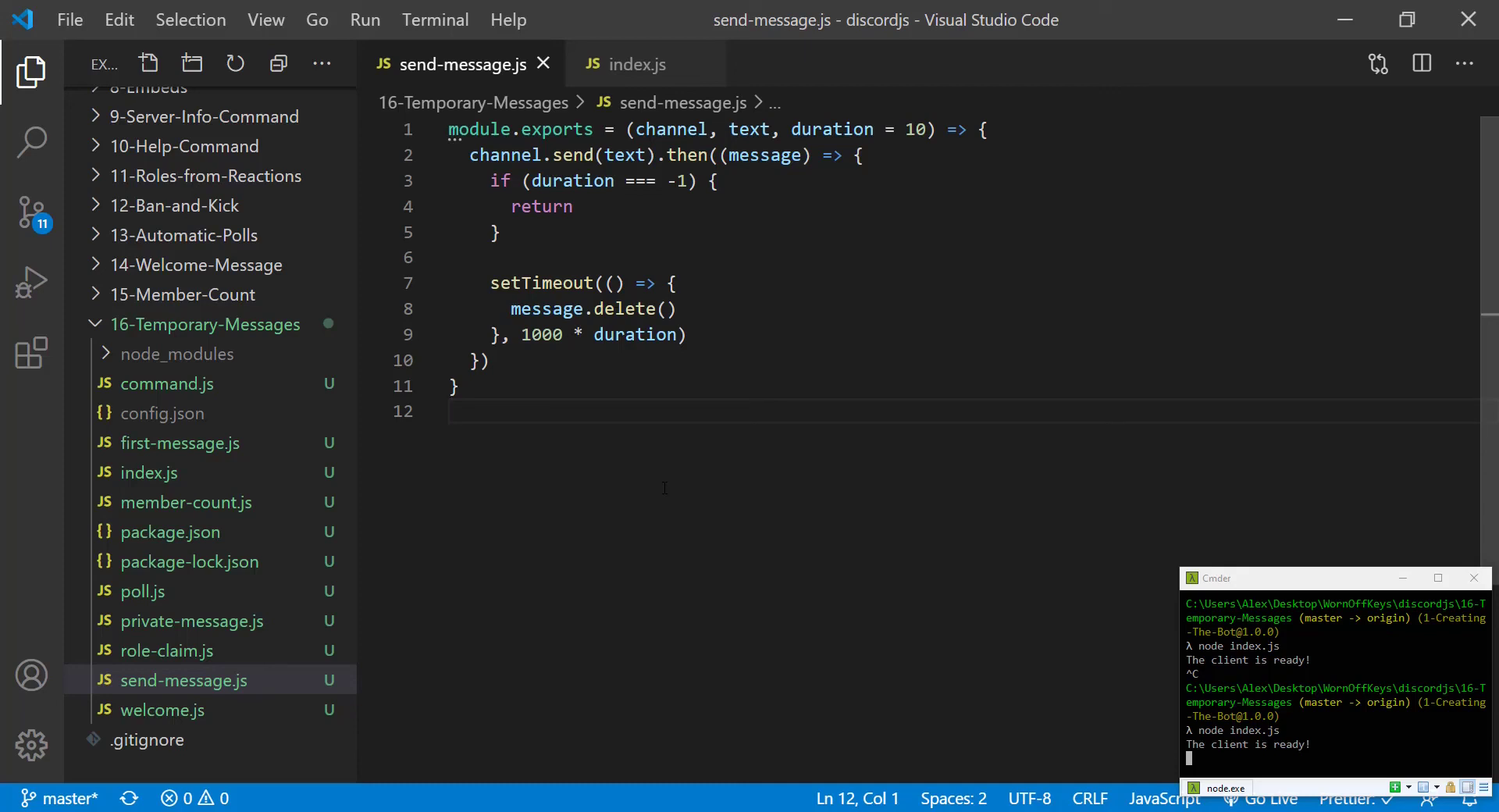
click(929, 129)
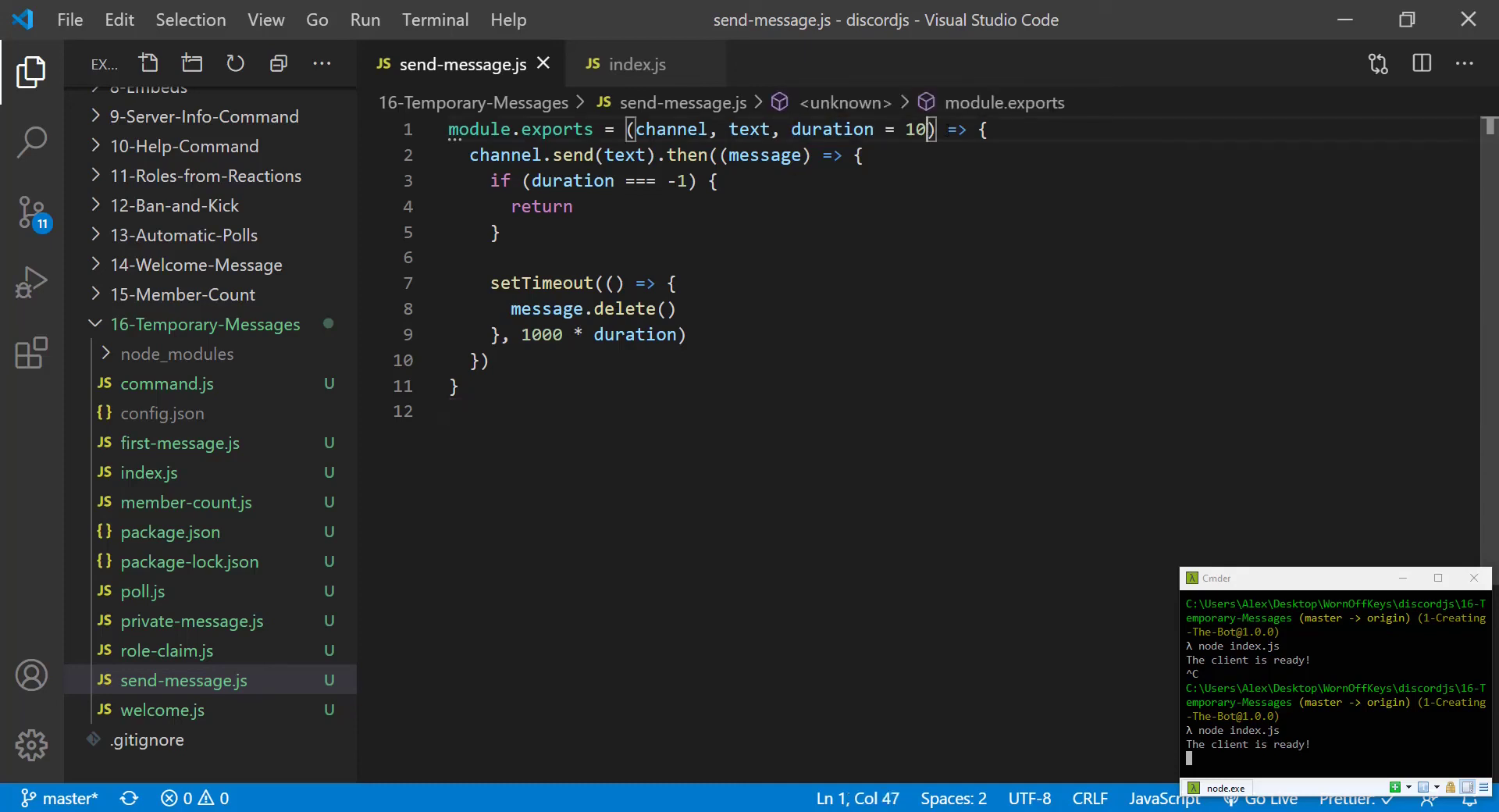